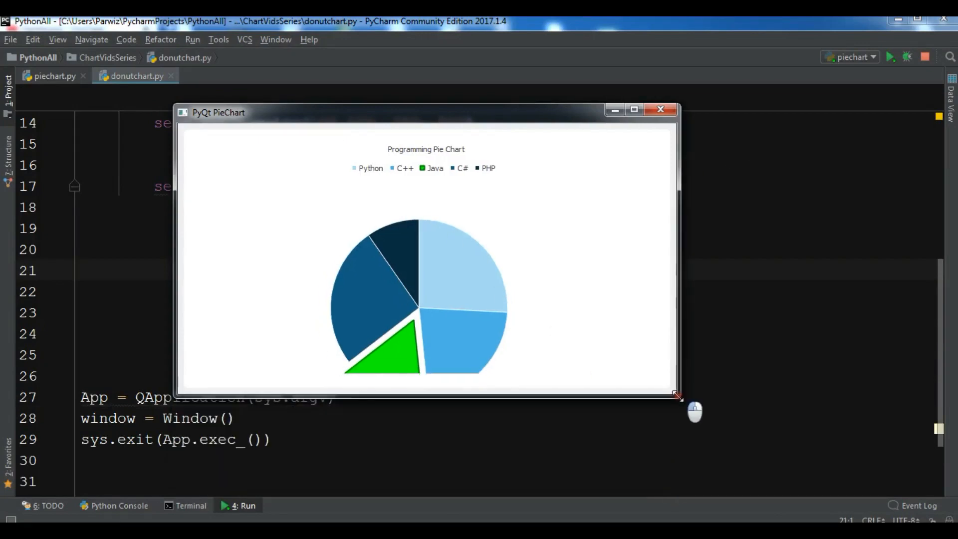
- Resize the running PyQt PieChart demo window, then close it from its title bar
drag(677, 395, 788, 352)
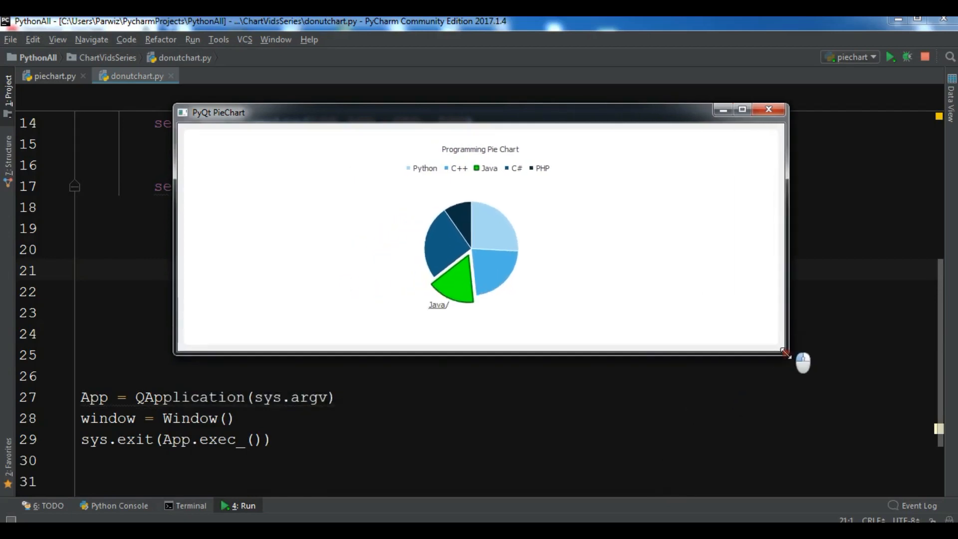
drag(787, 352, 536, 383)
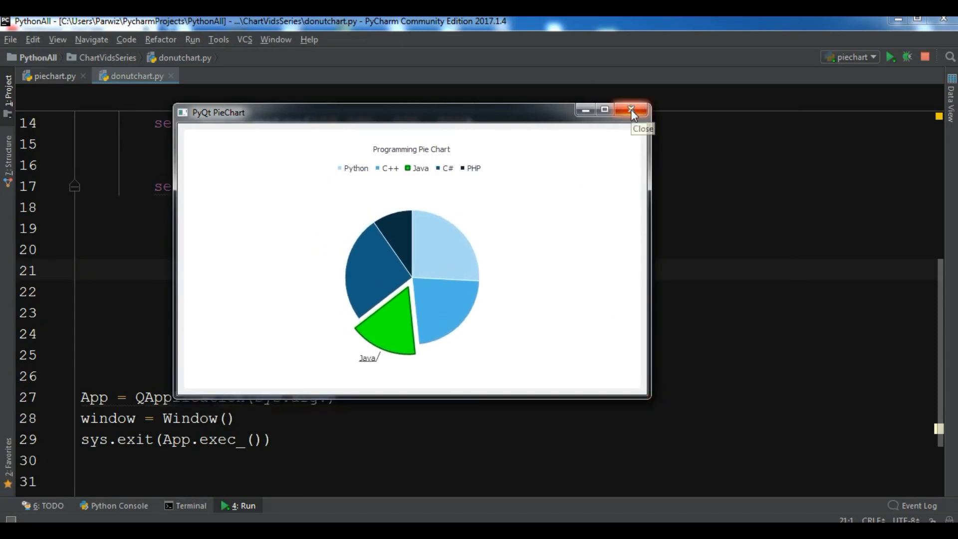
click(632, 112)
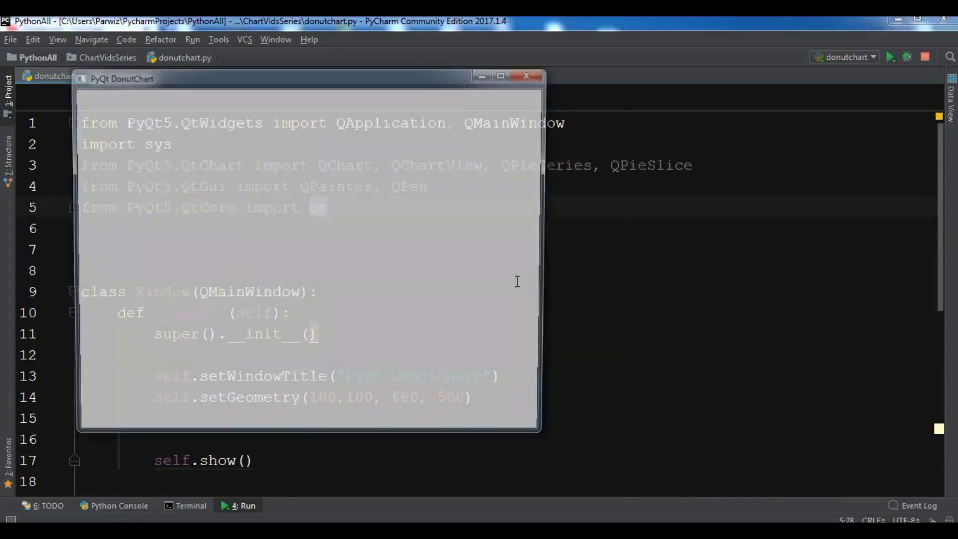
click(524, 75)
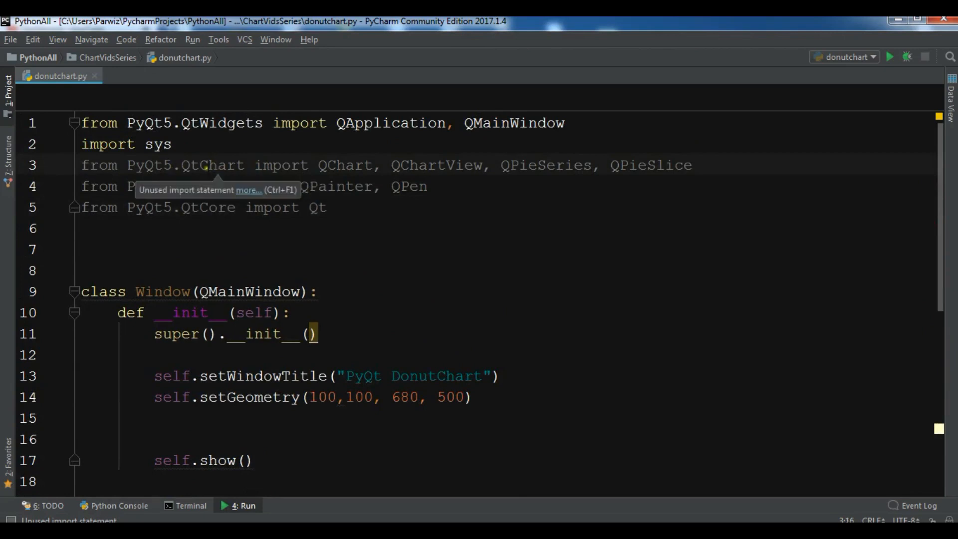
double_click(212, 165)
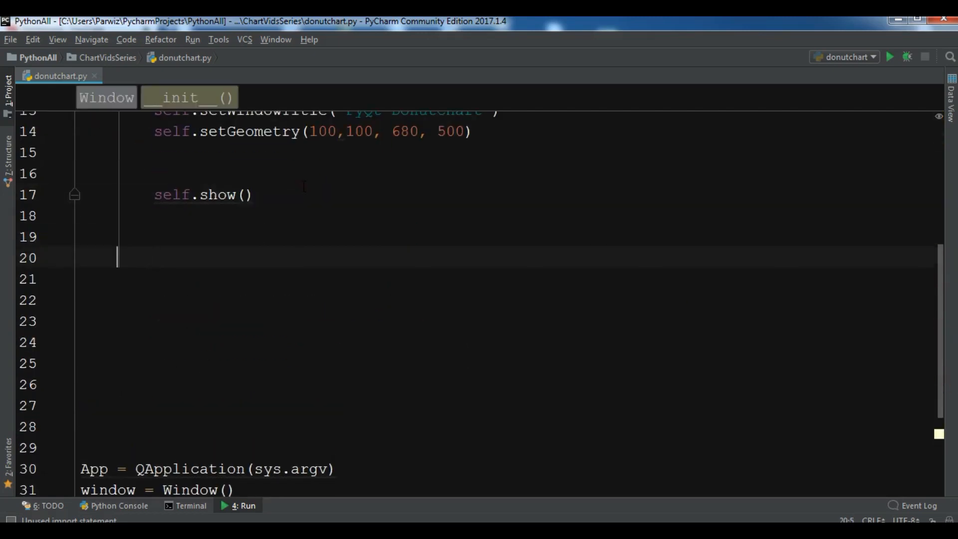
- Define create_donutchart(self) and assign series = QPieSeries()
text(def create_donut)
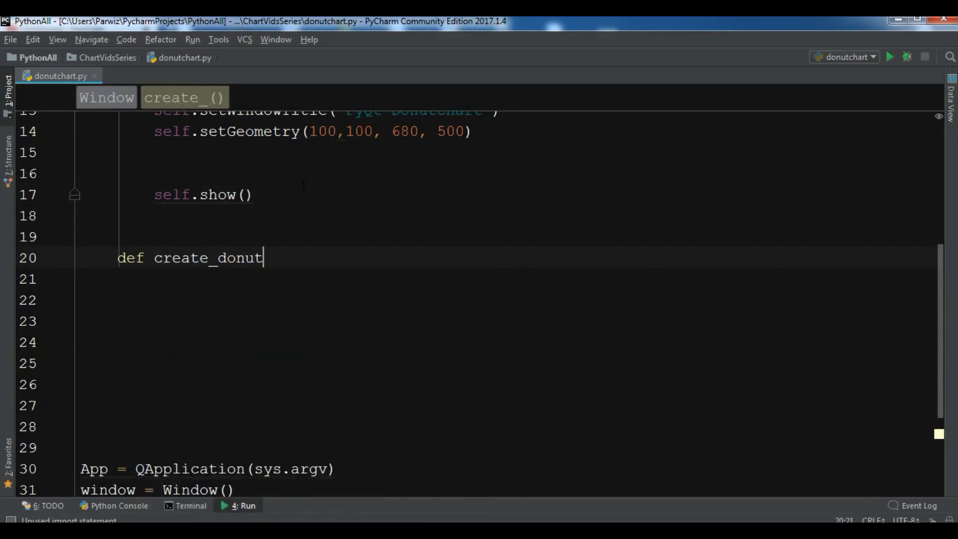
text(chart(self):)
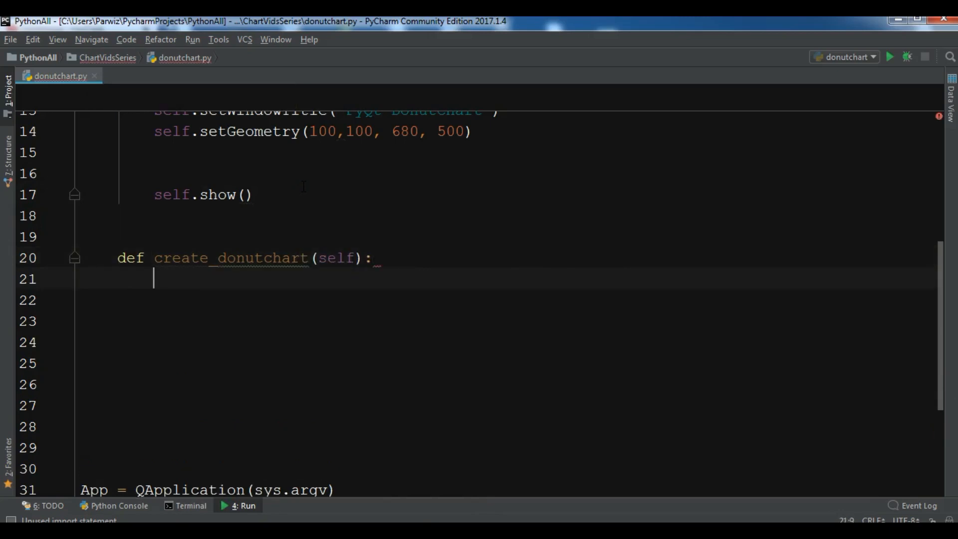
text(s)
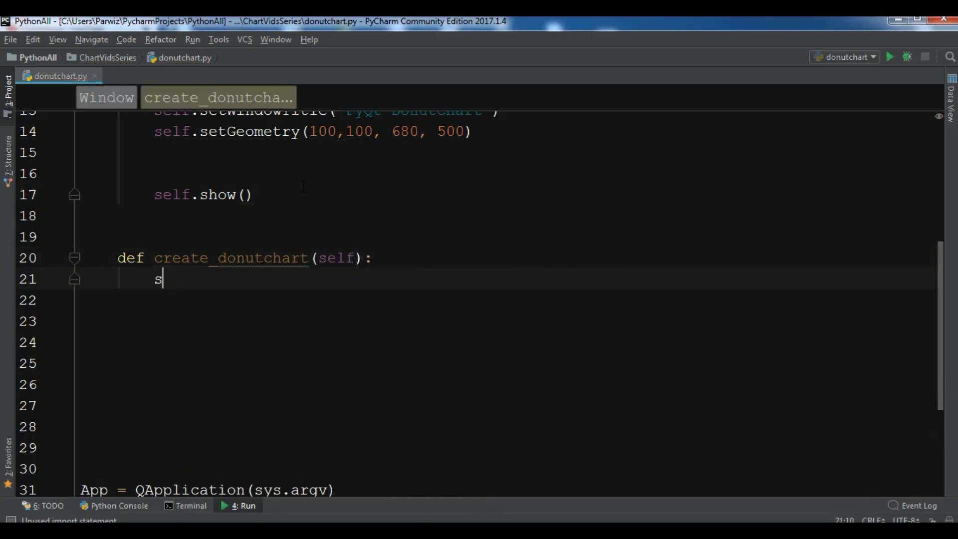
text(eries =)
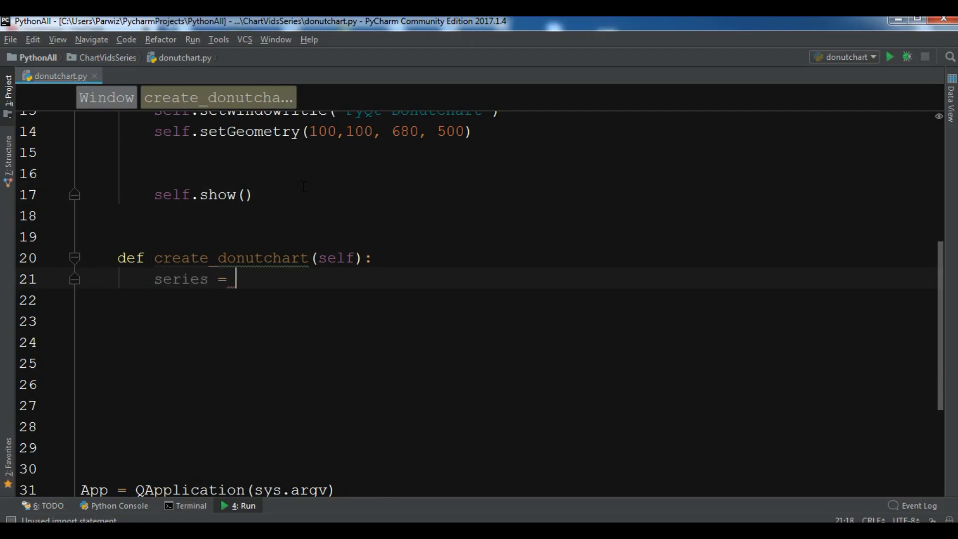
text(QPieSeries()
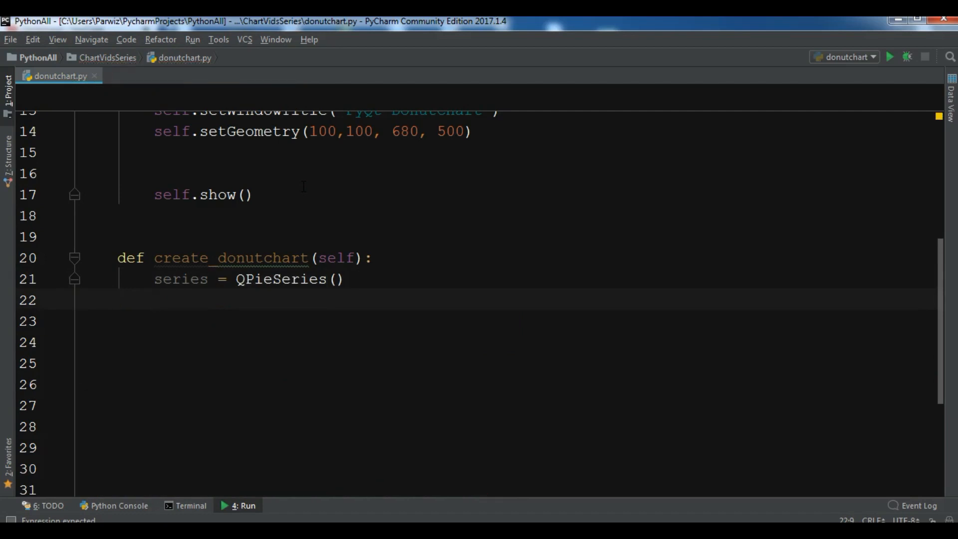
- Set the series hole size to 0.35 and begin a series.append call
text(series)
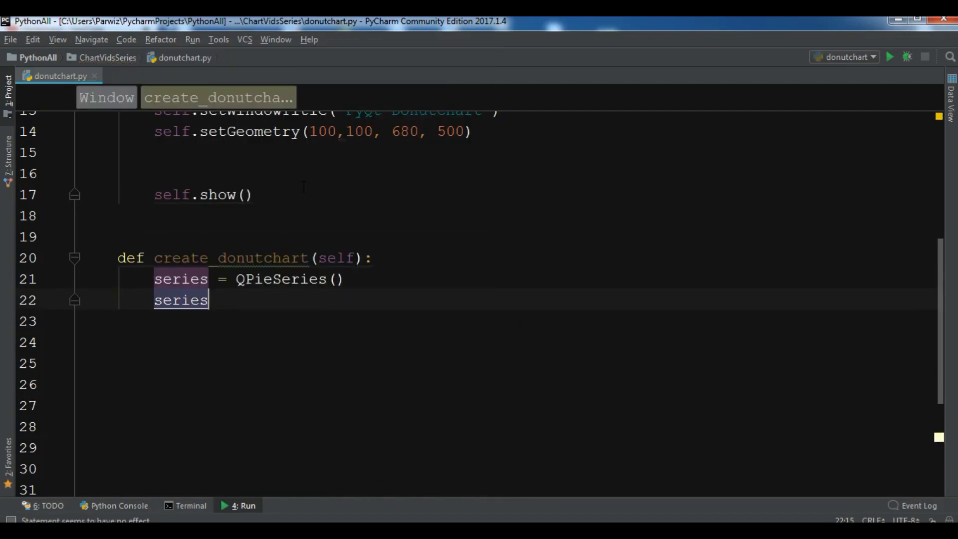
text(.setHoleSize()
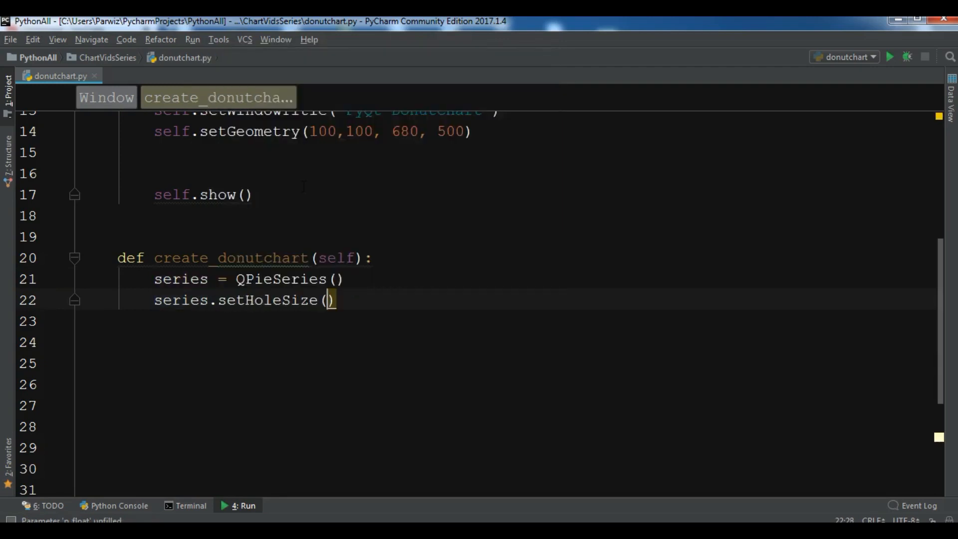
text(0.35)
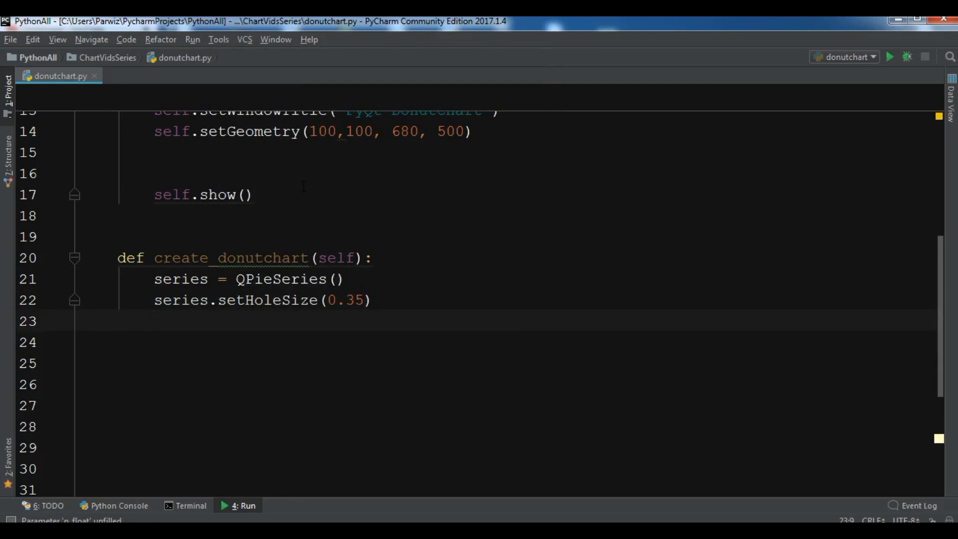
text(series.append()
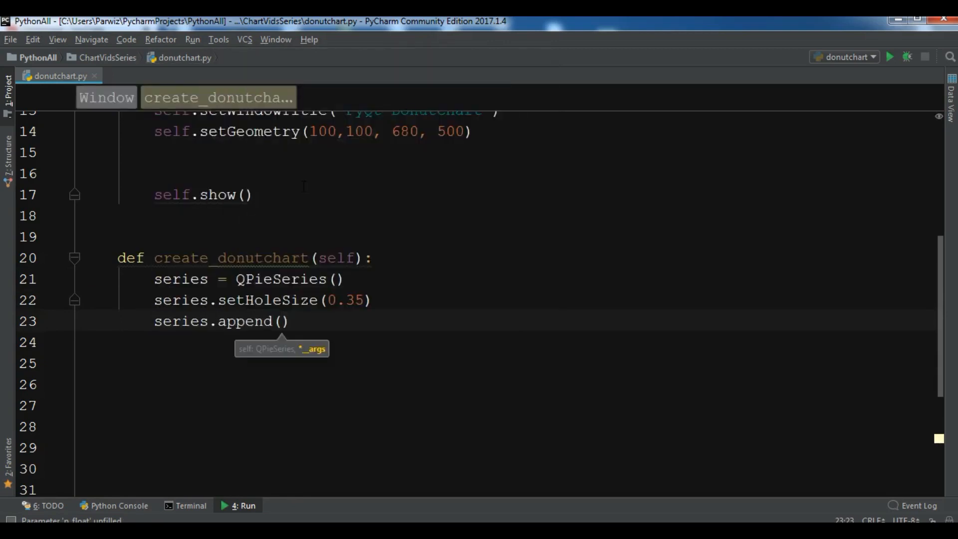
- Append a "Protein 4.28%" slice with value 15.6 to the series
text("Proten")
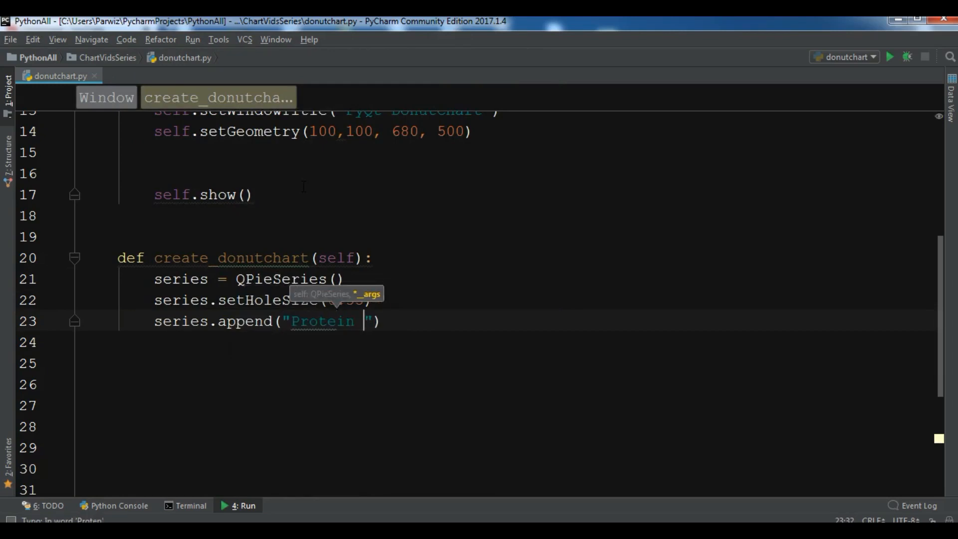
text(4)
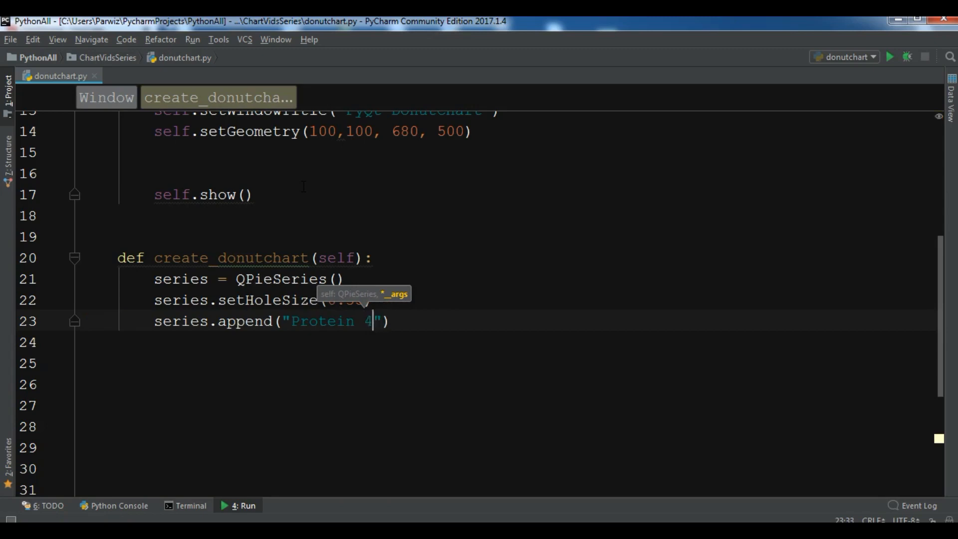
text(.28)
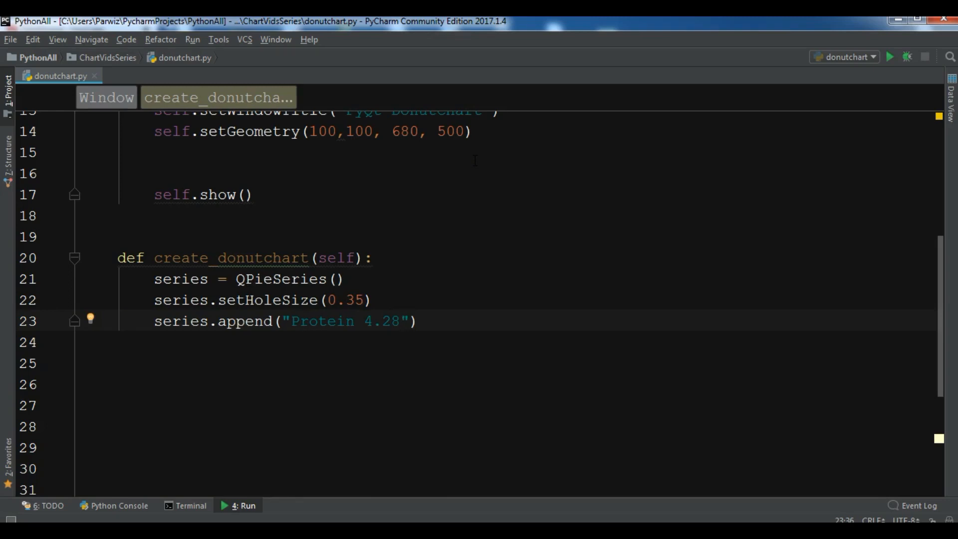
text(%)
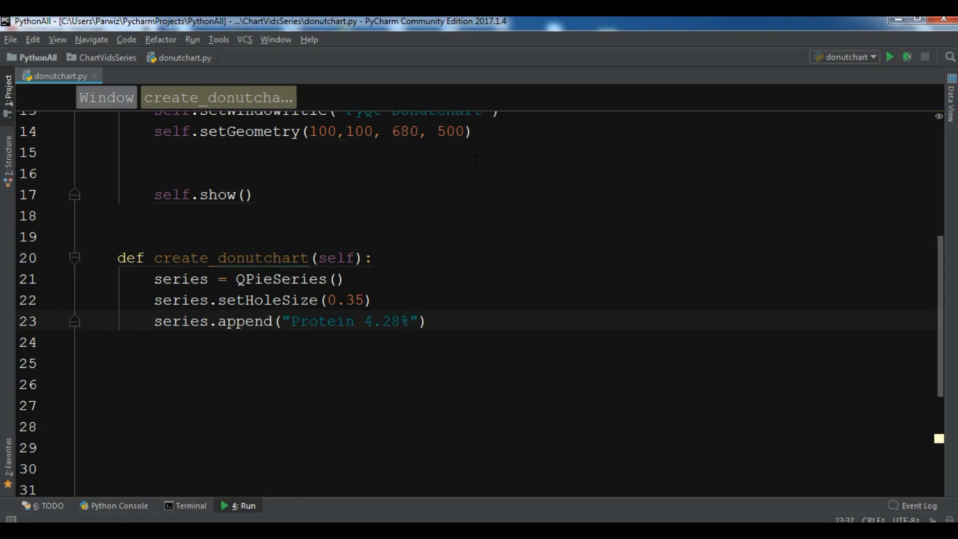
text(, 15.6)
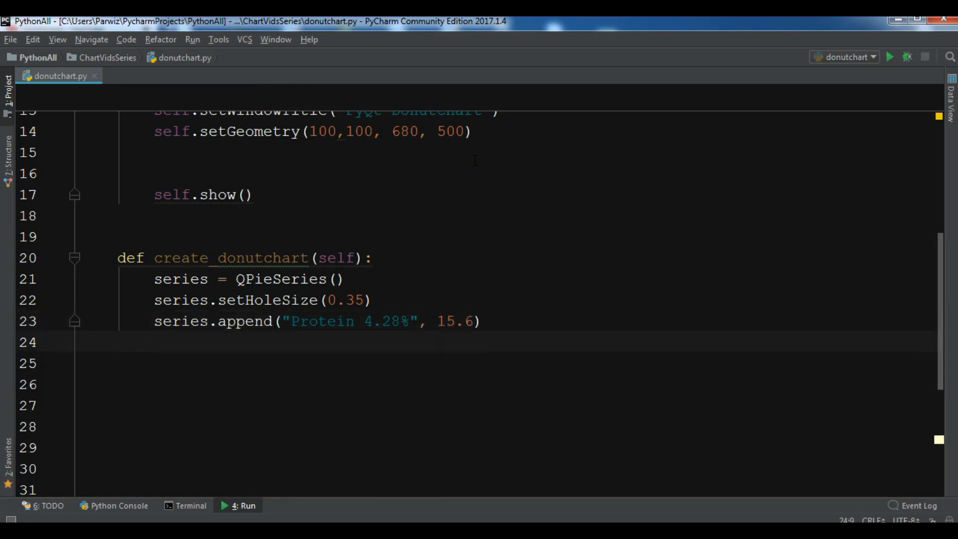
- Declare slice = QPieSlice() on the next line
text(se)
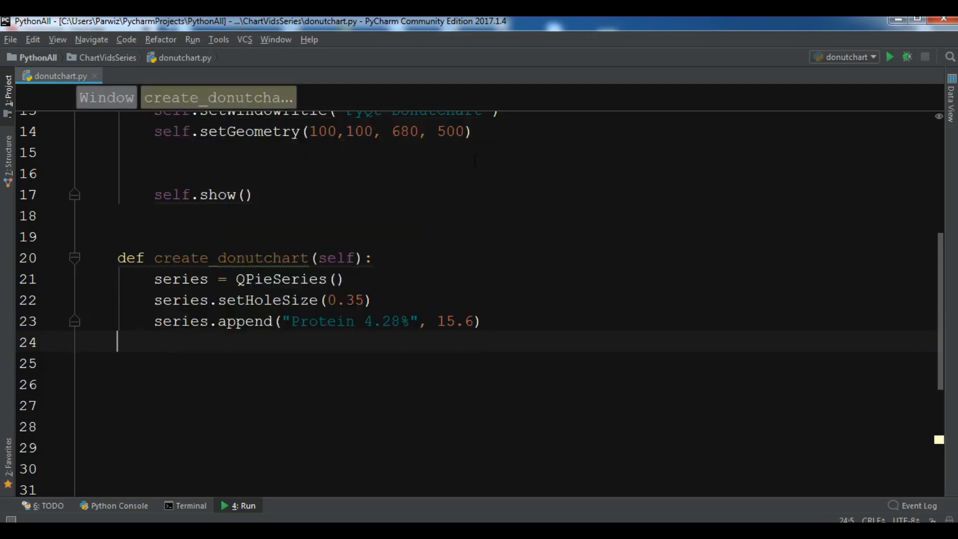
text(slice = QPieSlice()
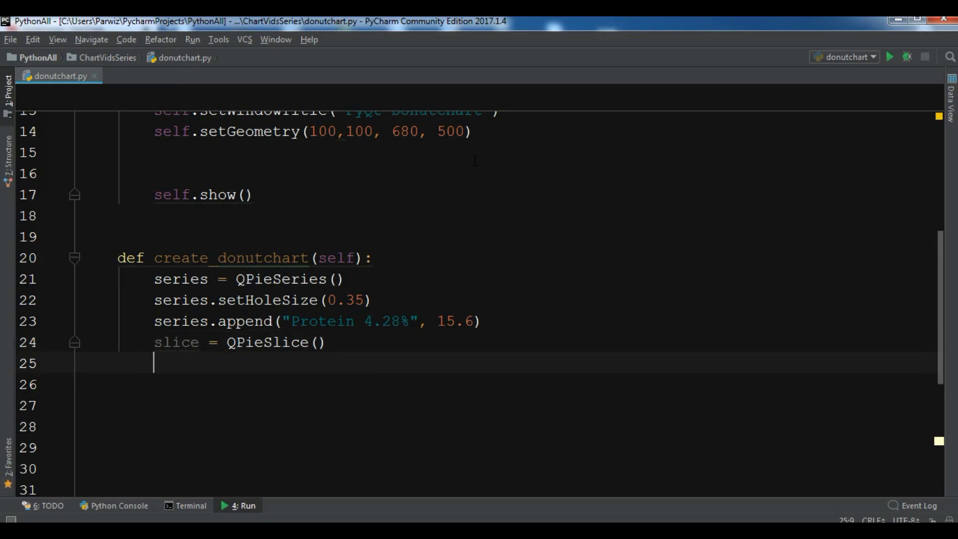
- Assign slice = series.append("Fat 15.6% ", 15.6) for the Fat slice
text(slice = series)
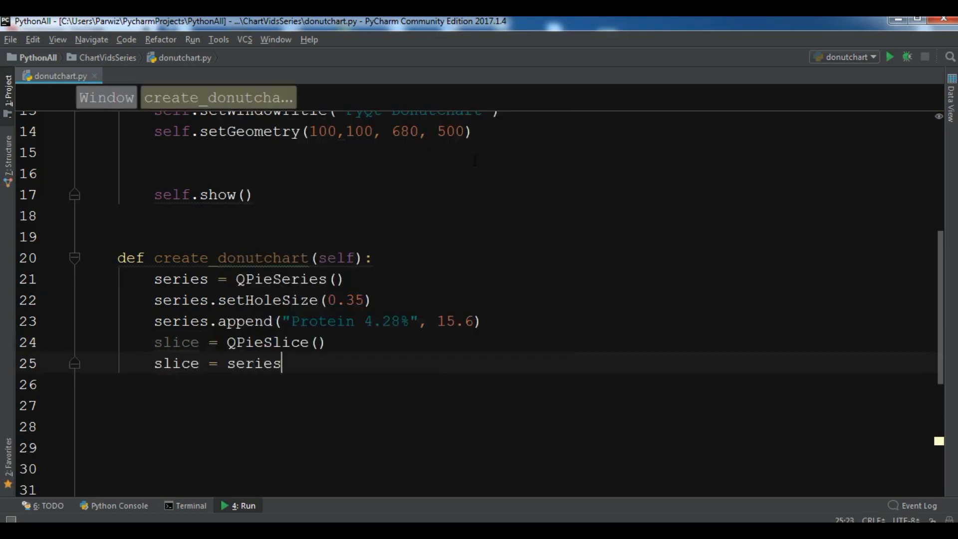
text(.append()
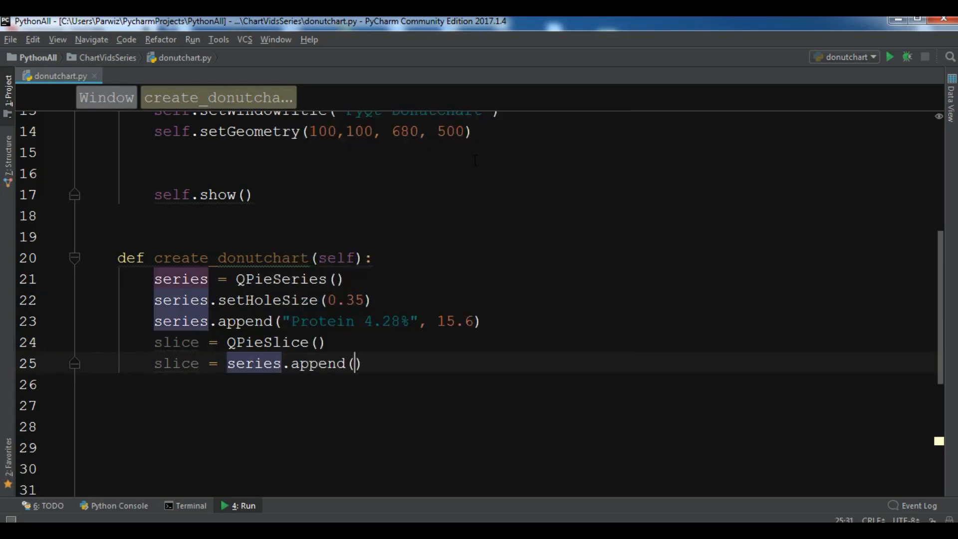
click(352, 364)
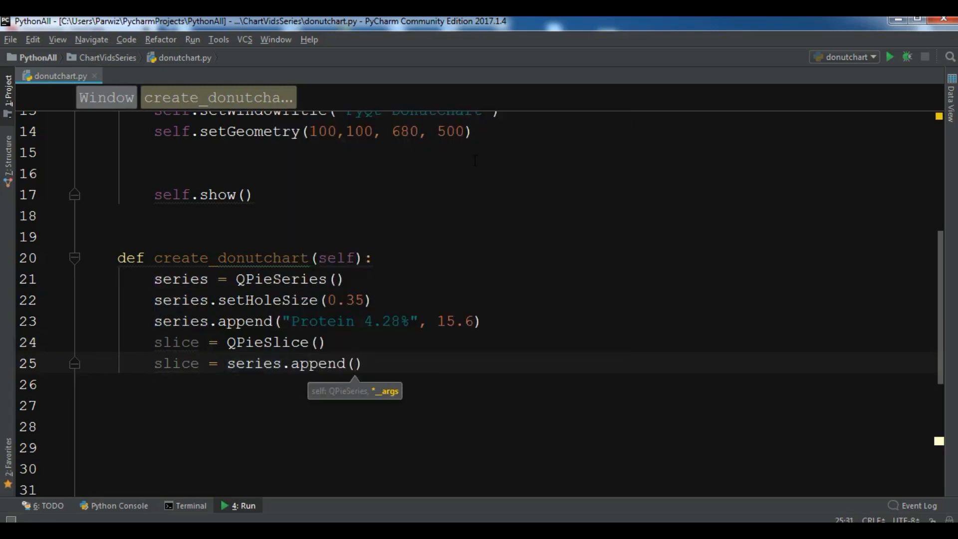
text("F")
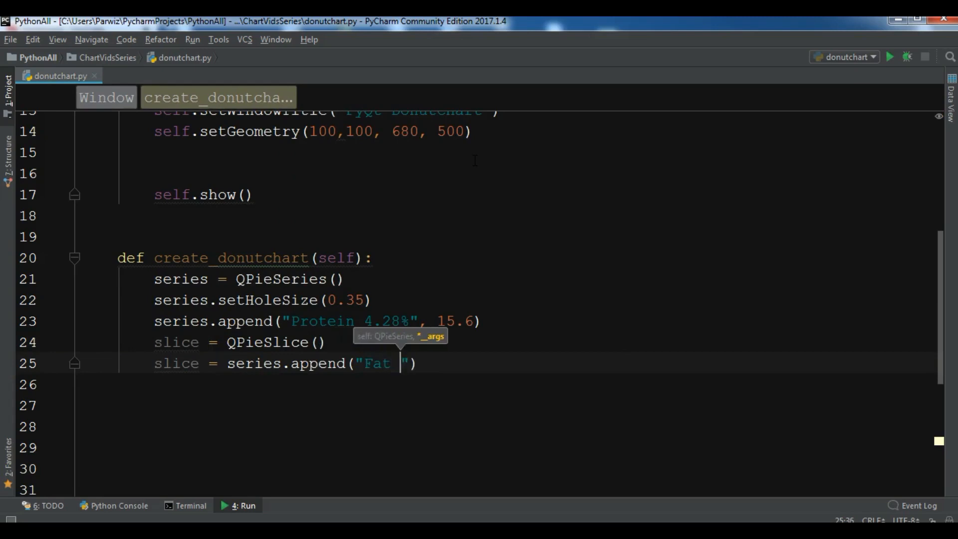
text(15.6)
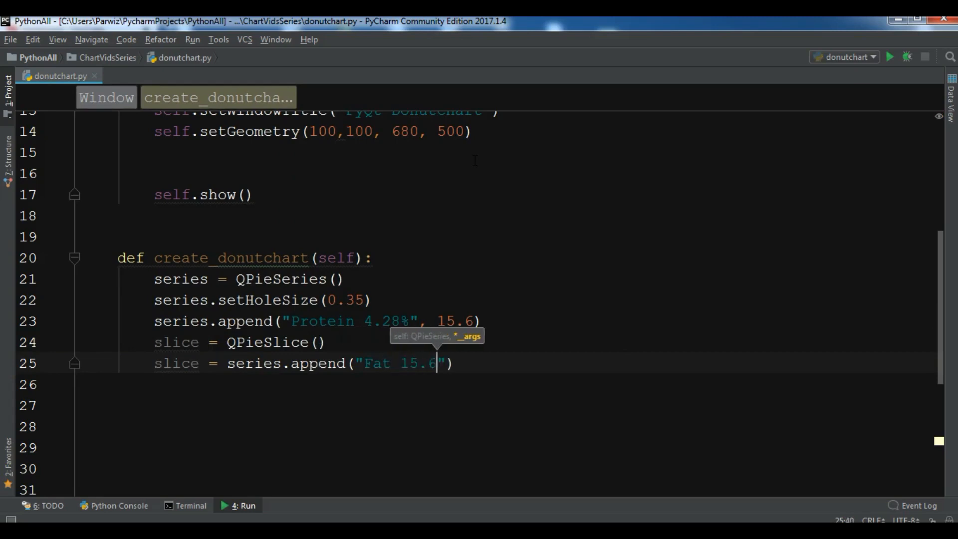
text(%)
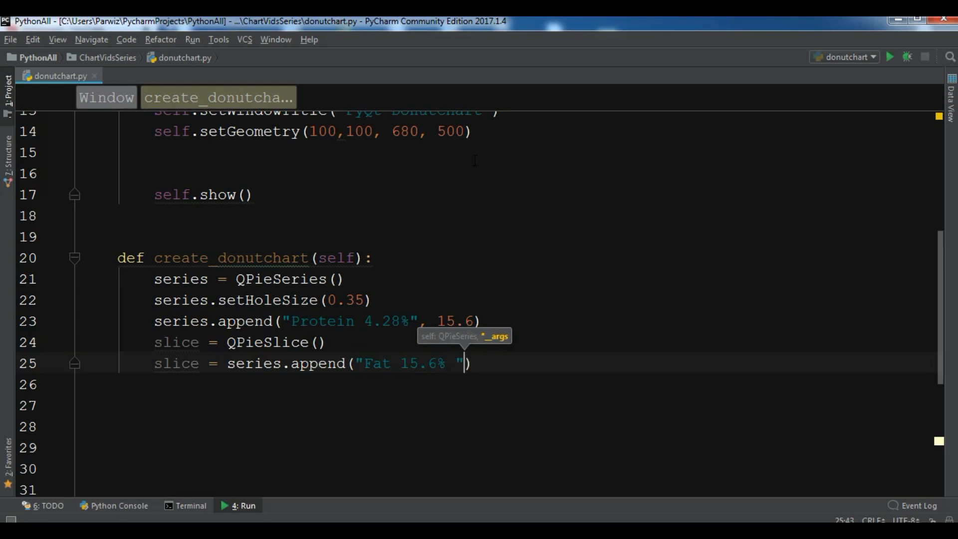
text(,)
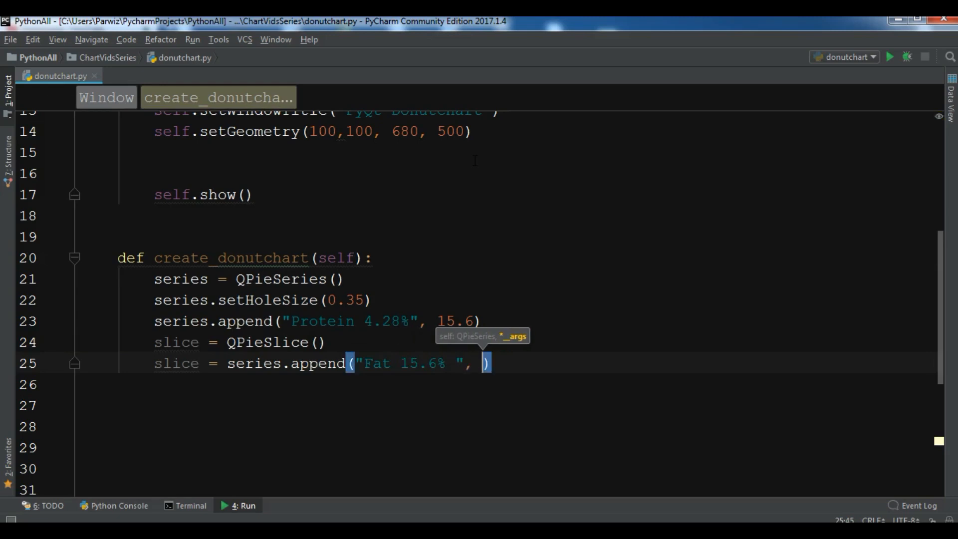
text(15.6)
click(546, 321)
text(4)
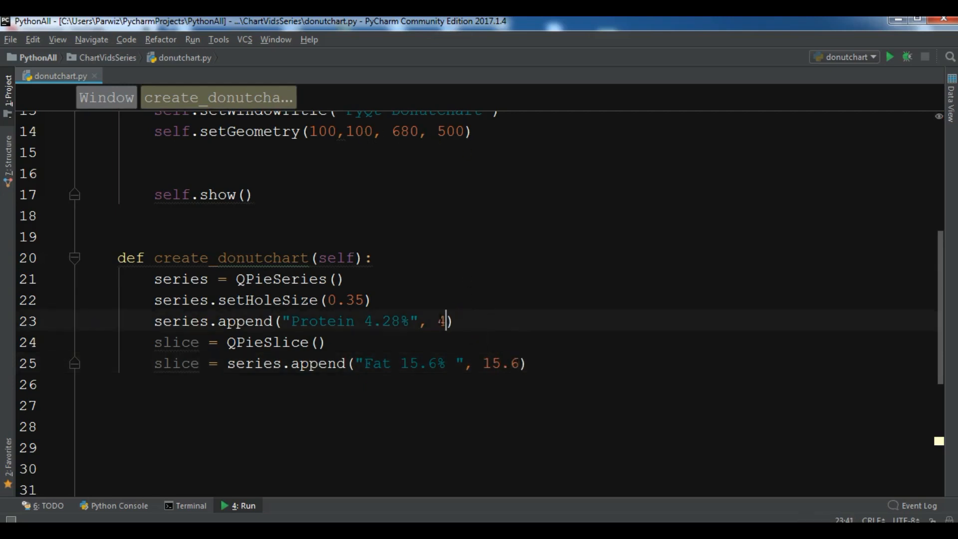
- Correct the Protein slice's appended value to 4.28
text(.28)
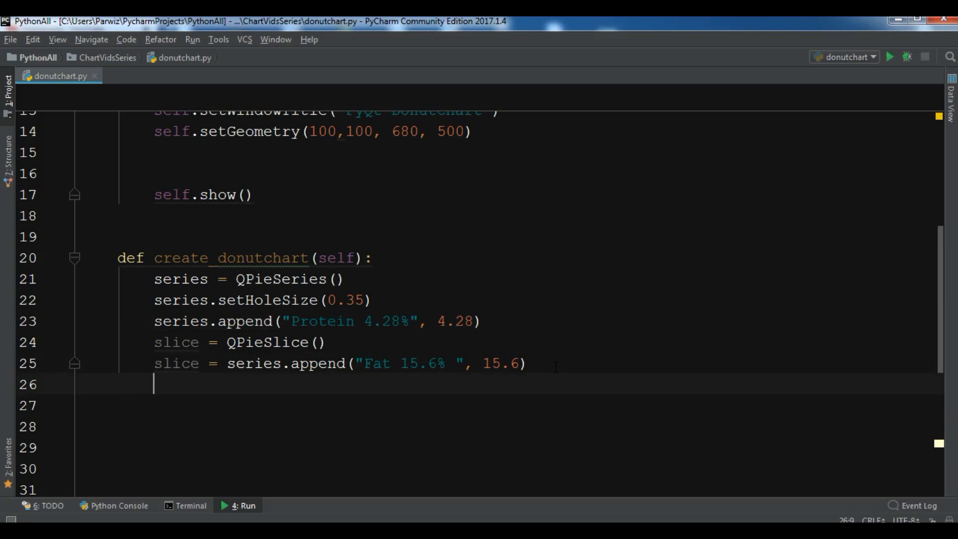
- Call slice.setExplode(True) on the Fat slice
text(slice.)
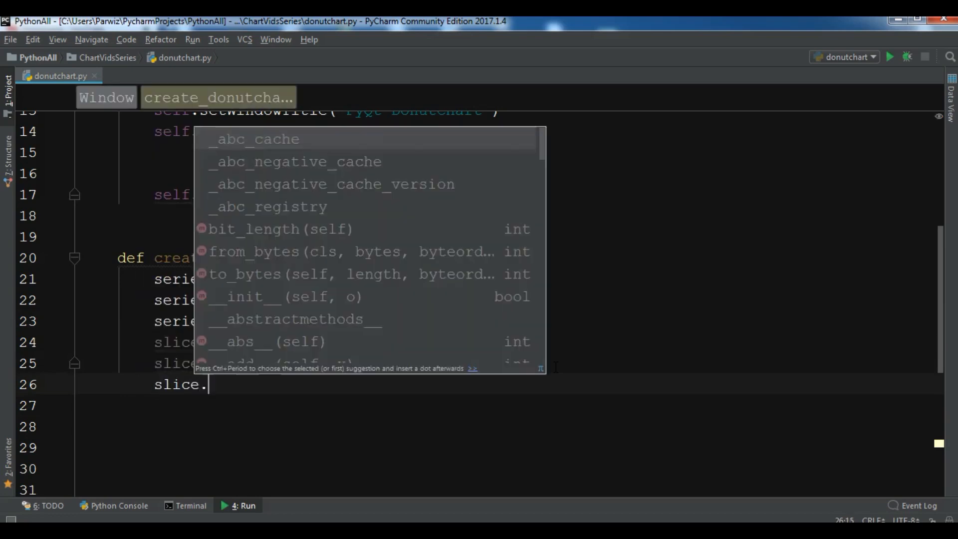
text(set)
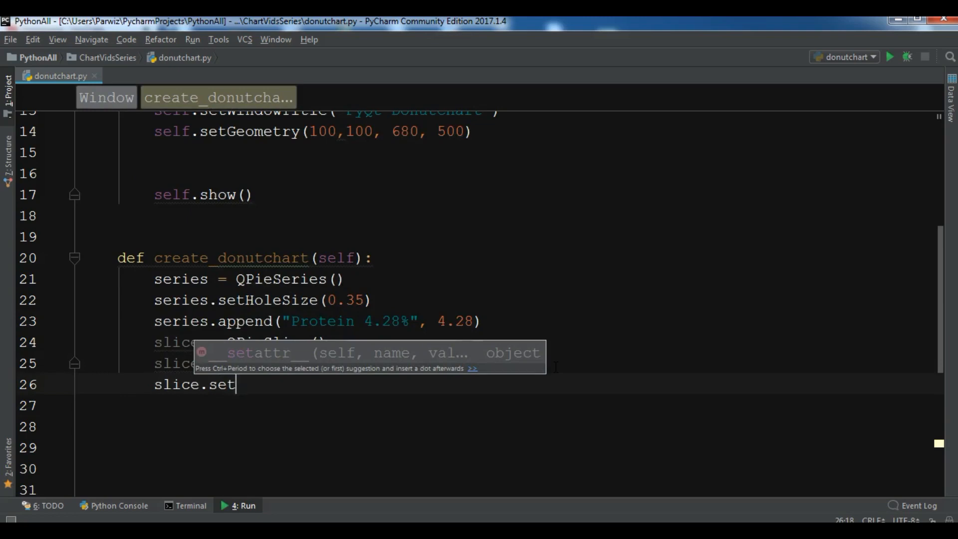
text(Explode()
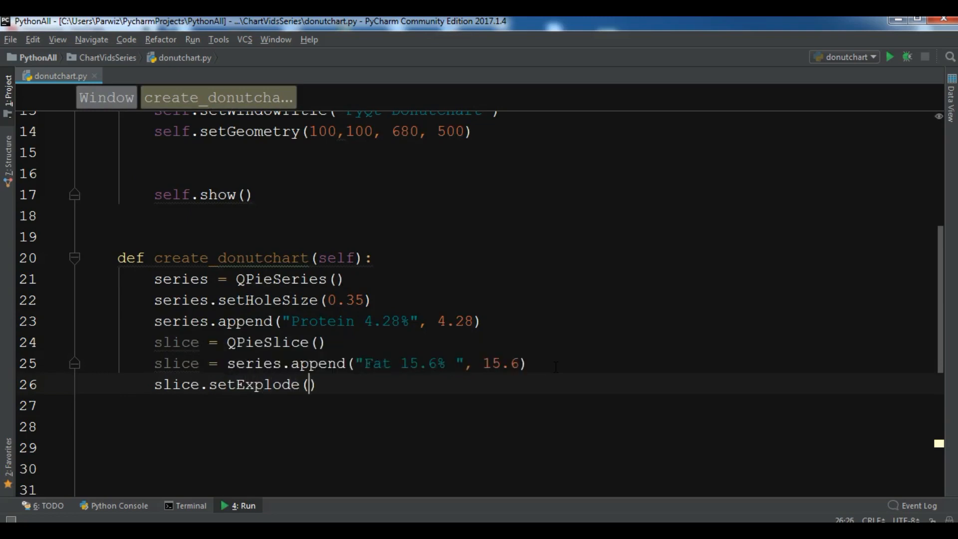
text(Tru)
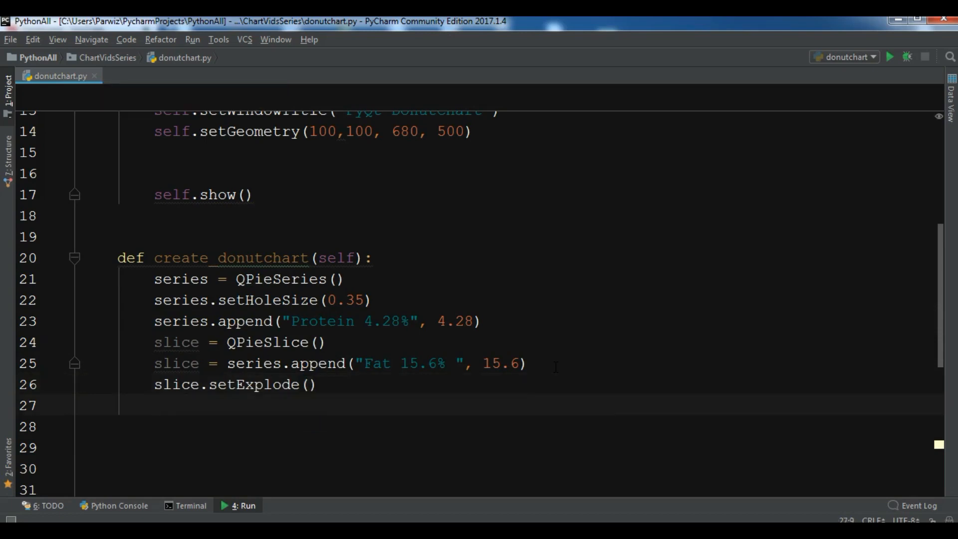
- Add slice.setLabelVisible() to show the Fat slice's label
text(slic)
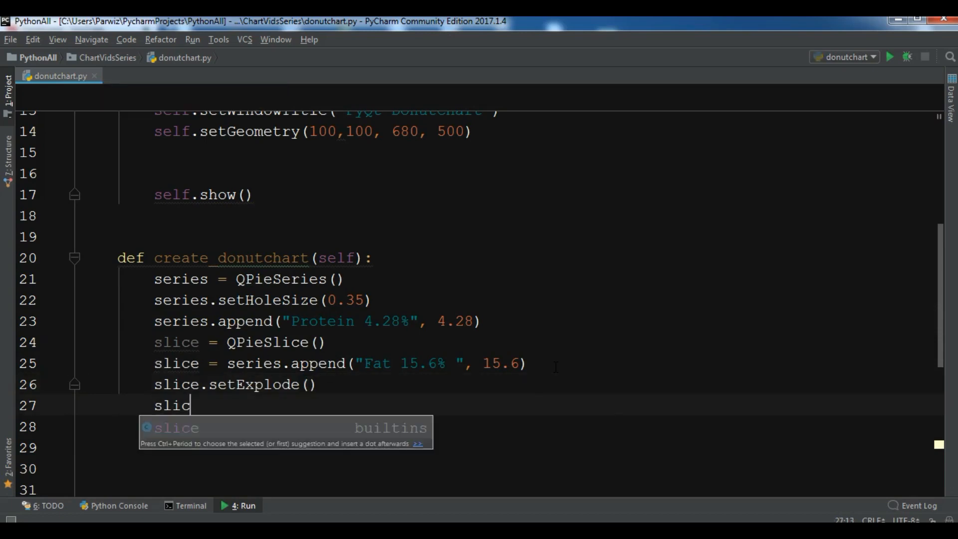
text(e.setLa)
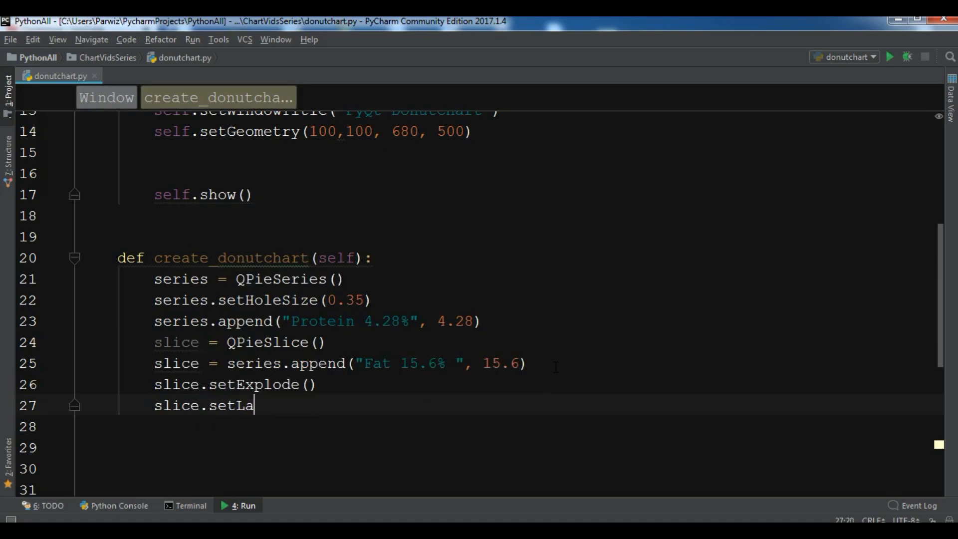
text(bel)
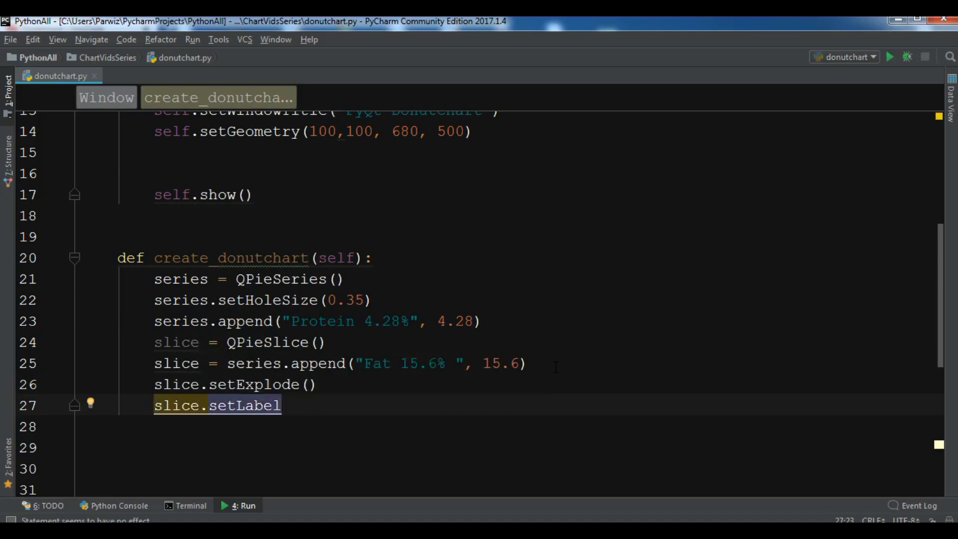
text(Visible()
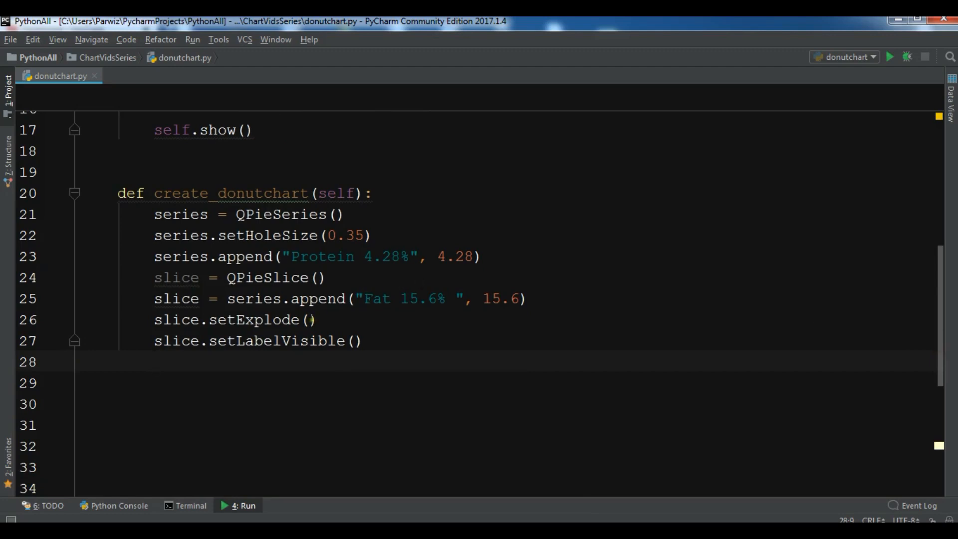
click(310, 319)
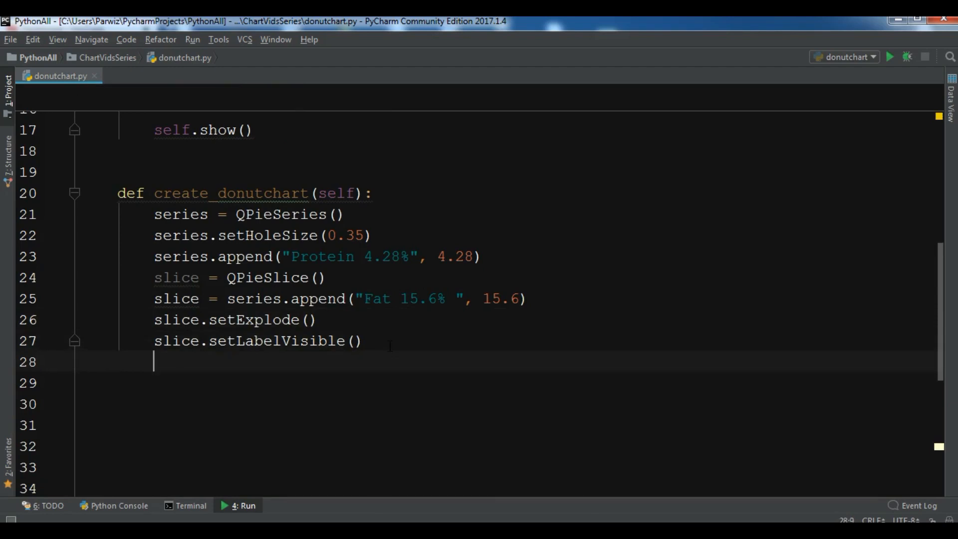
- Write a second, misspelled slice.setLabellVisible line below it
text(slice)
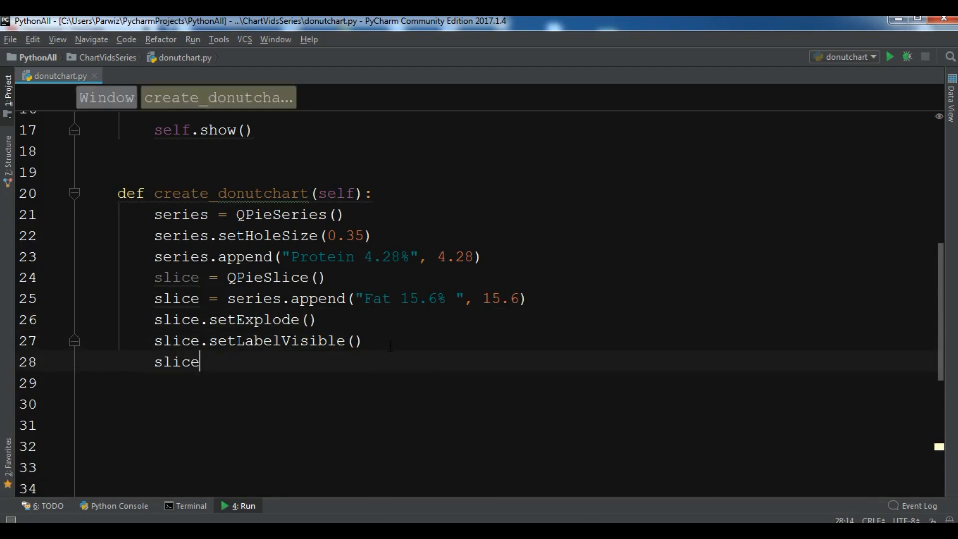
text(.)
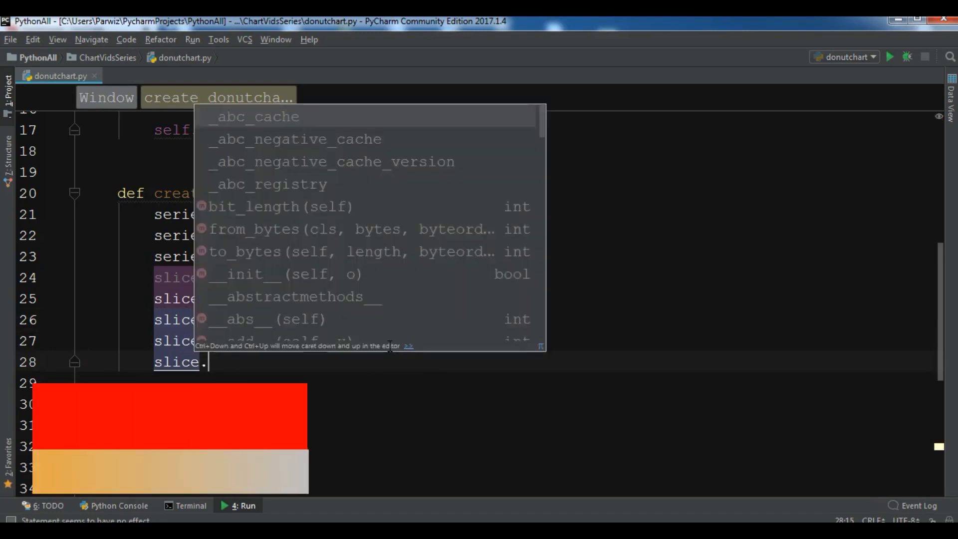
text(setLabellVisible()
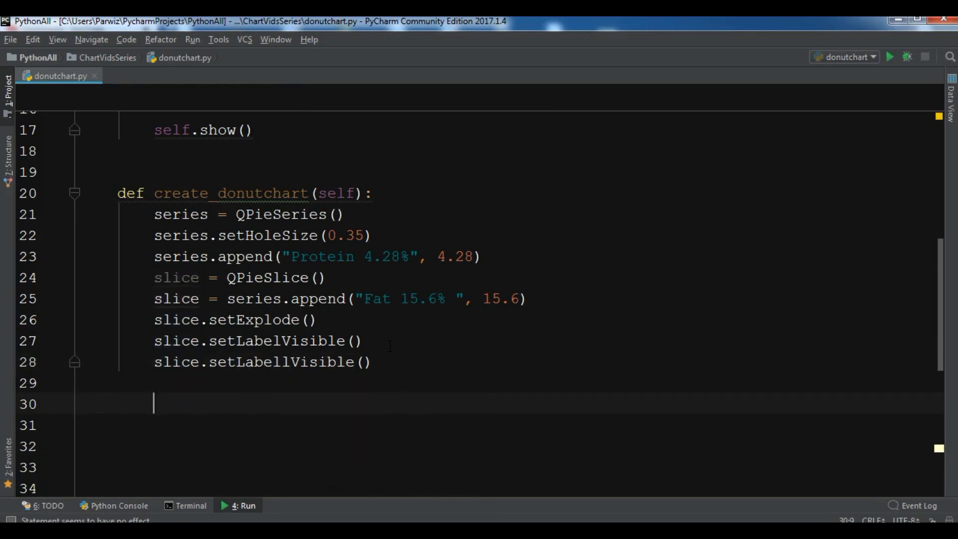
- Append an "Other 23.8%" slice with value 23.8 to the series
text(s)
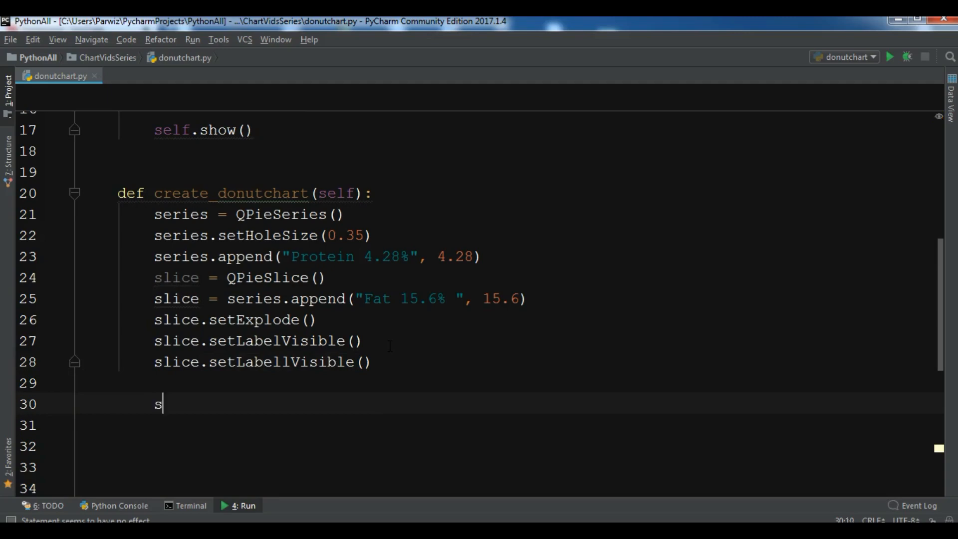
text(eries.append()
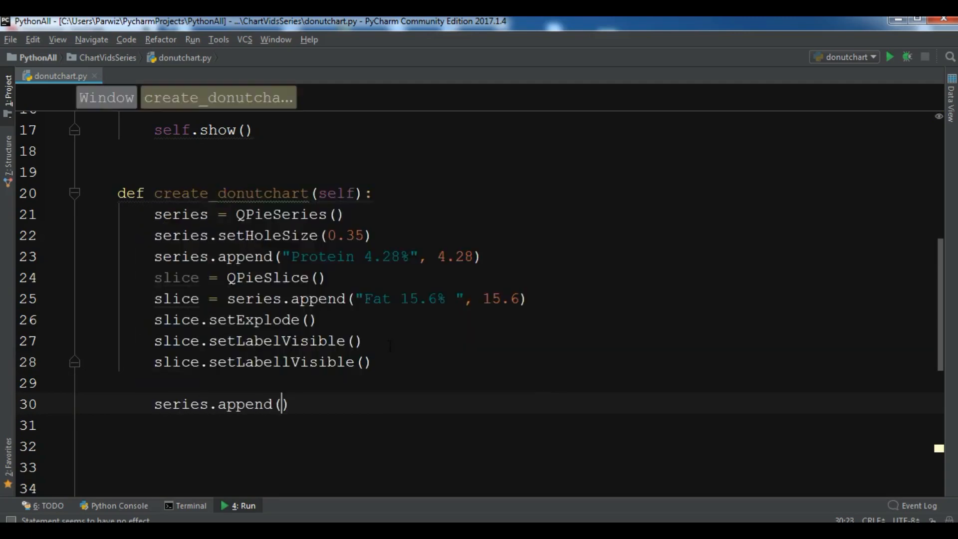
text("Ot)
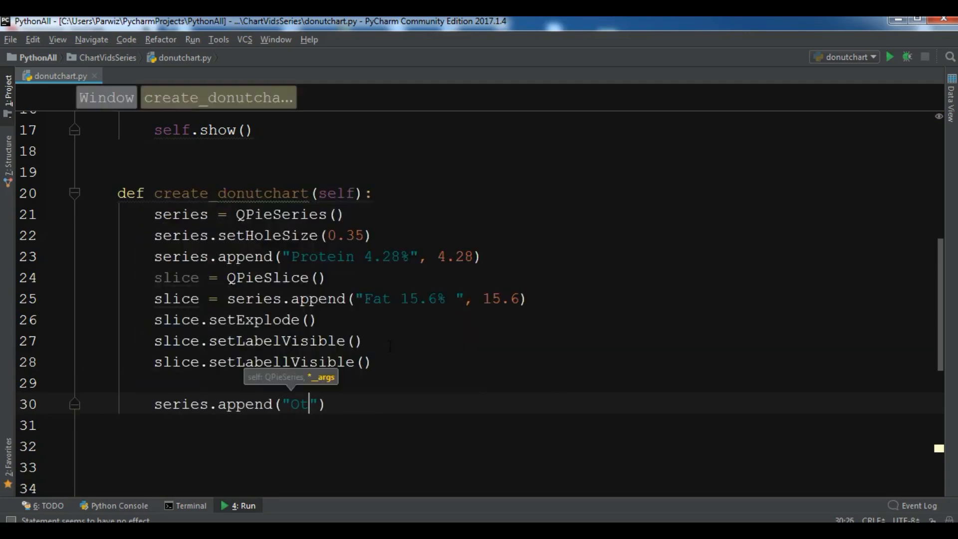
text(her 23)
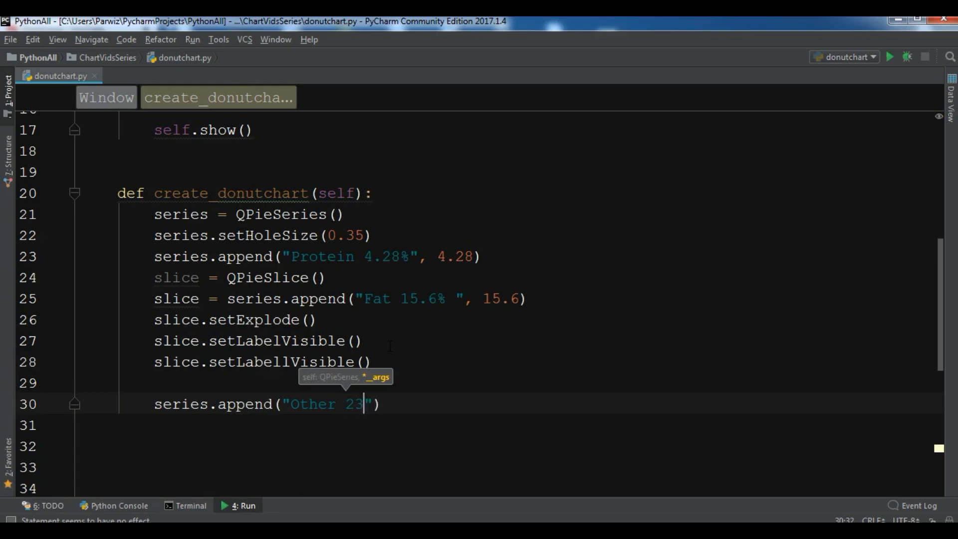
text(.8)
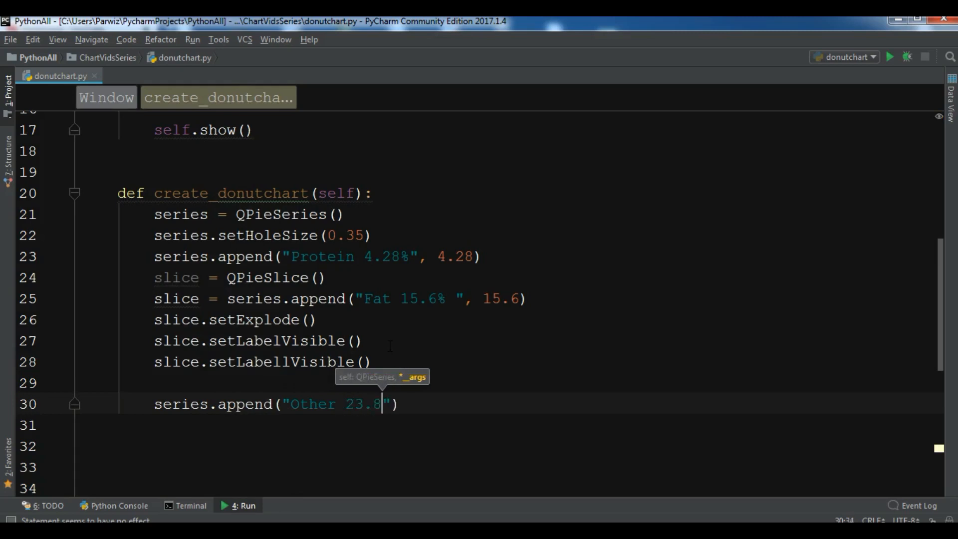
text(%,)
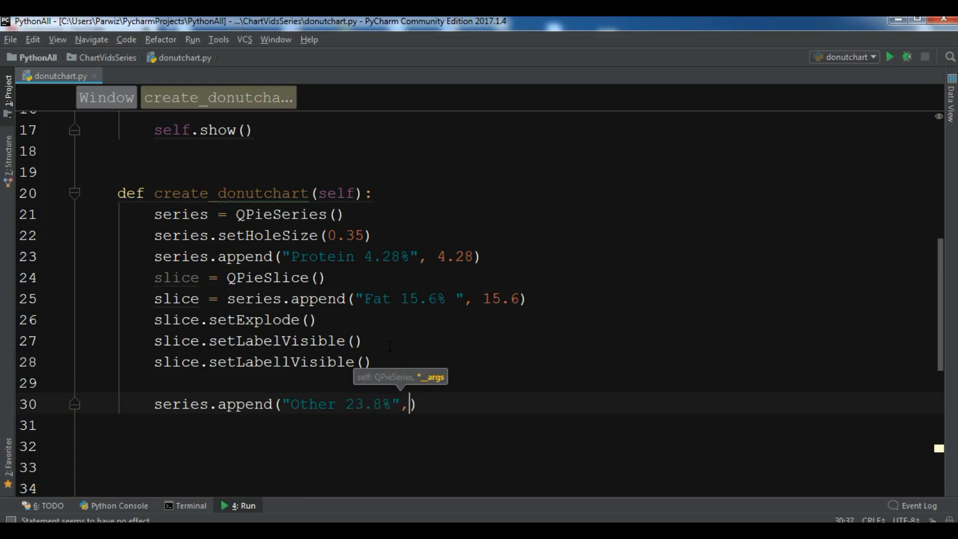
text(23.8)
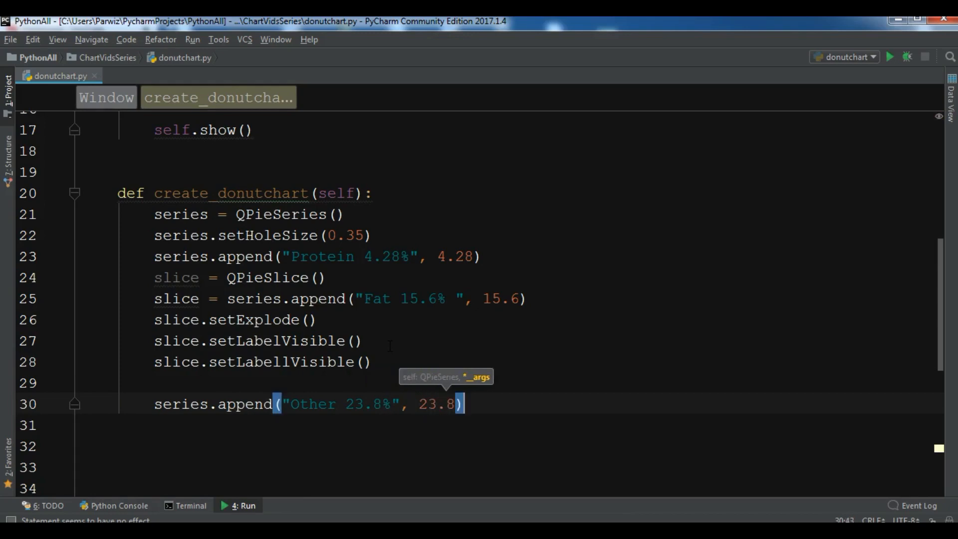
- Append a "Carbs 56.4%" slice with value 56.4 to the series
text(series)
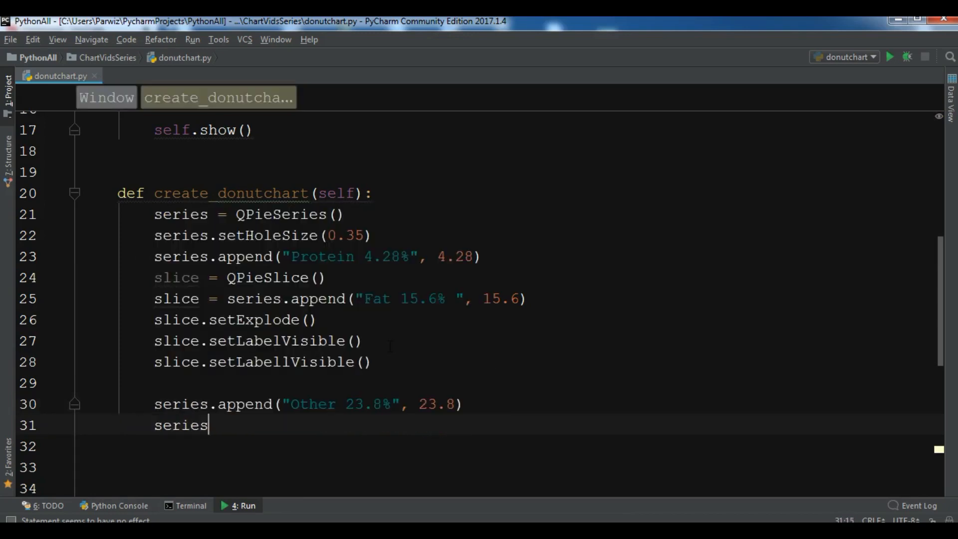
text(.append())
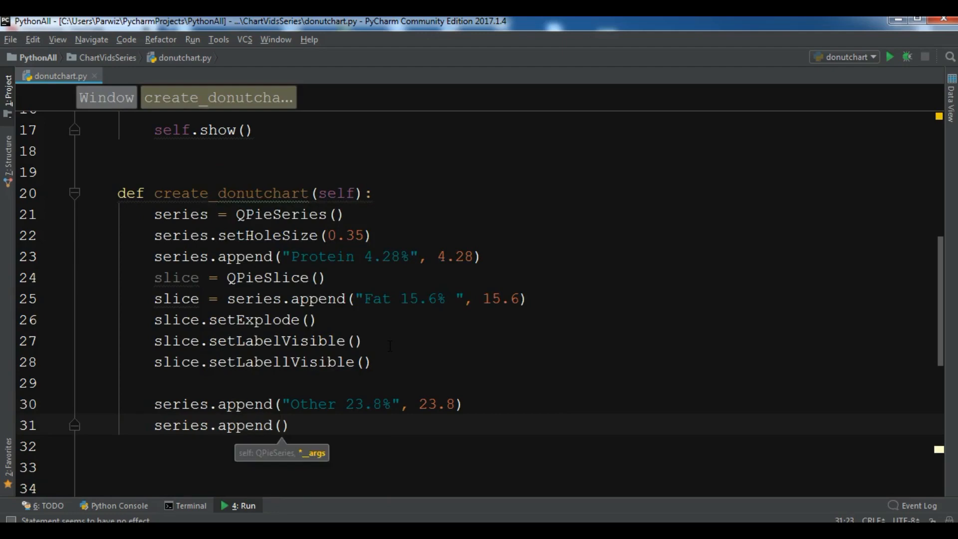
text("Carb")
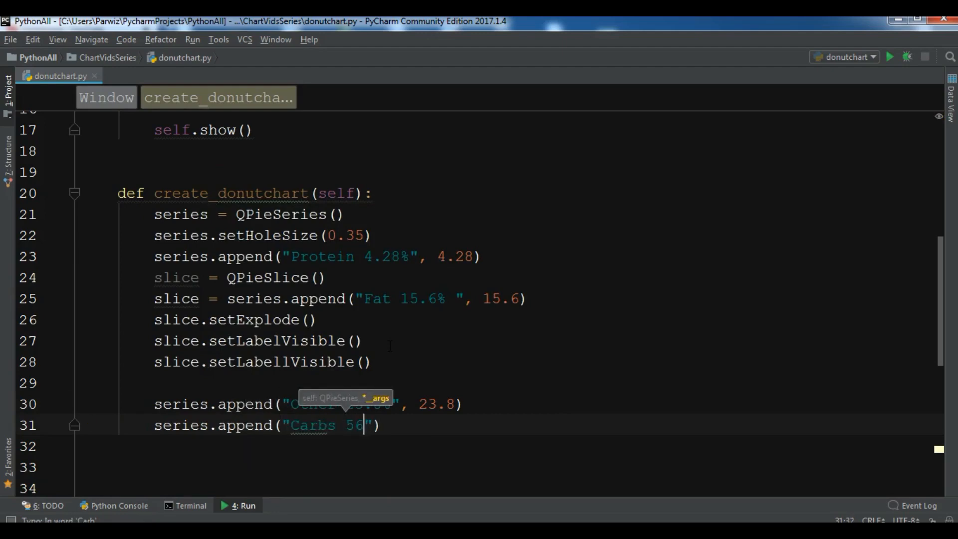
text(.)
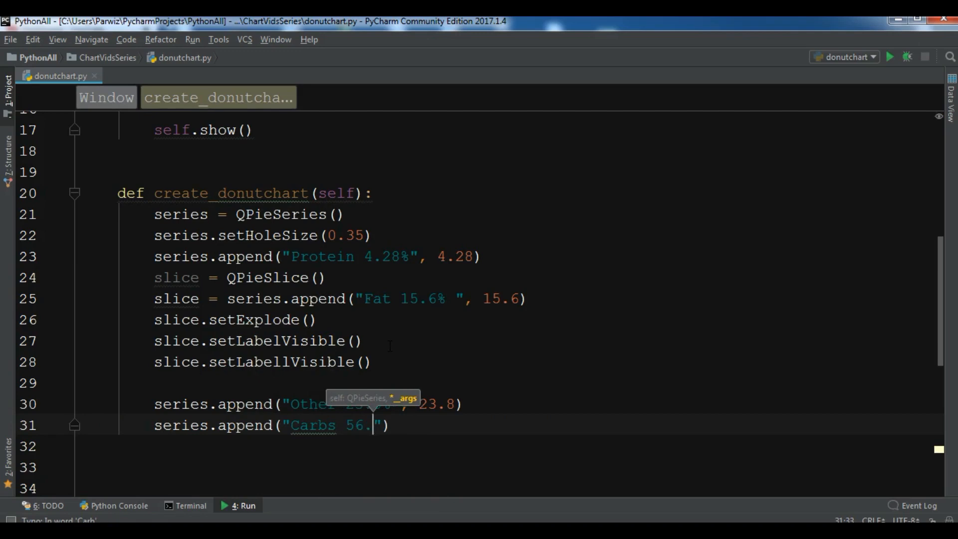
text(4%)
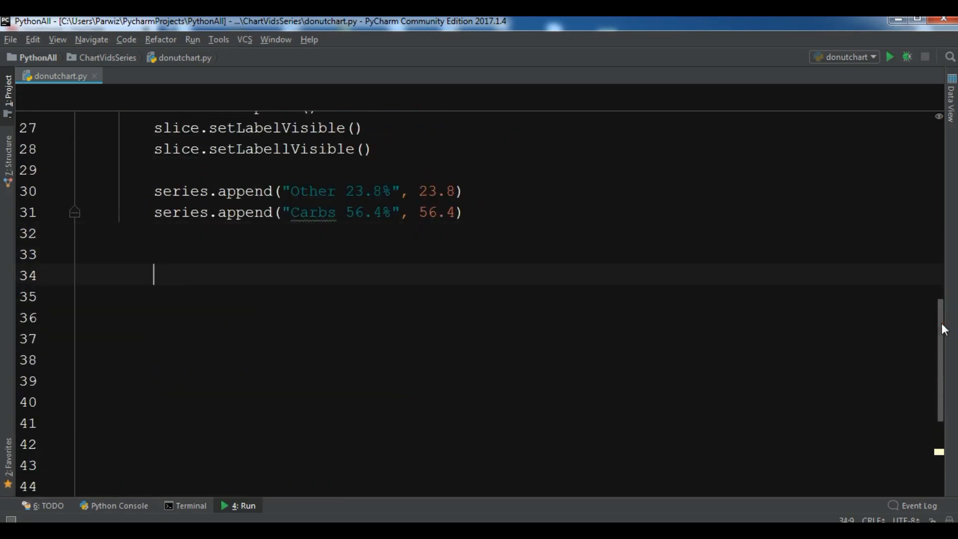
- Create chart = QChart() and add the donut series with chart.addSeries(series)
text(chart)
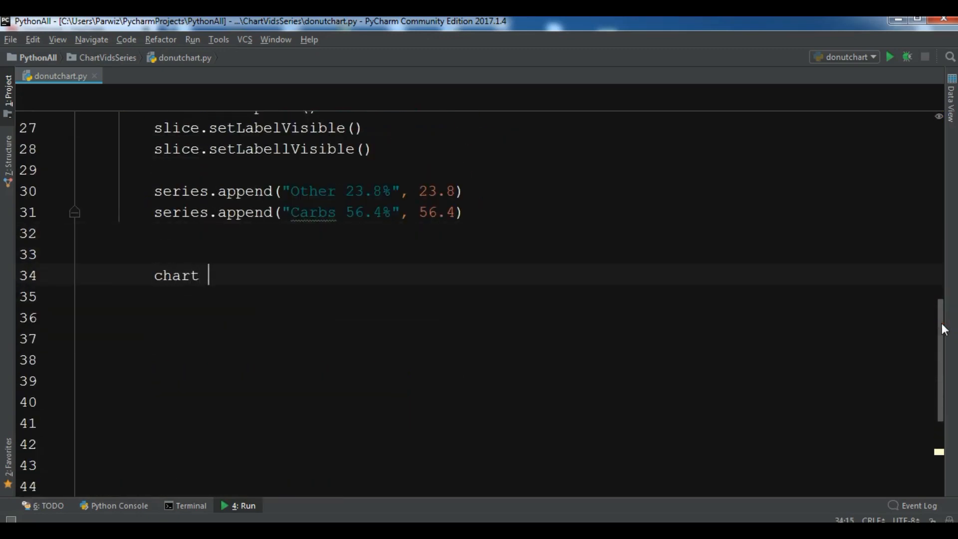
text(= QChart()
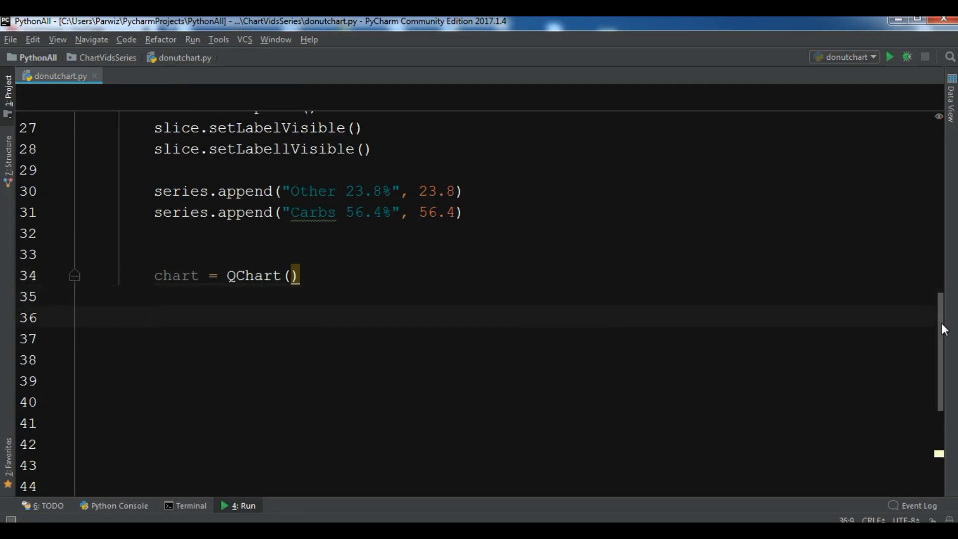
text(c)
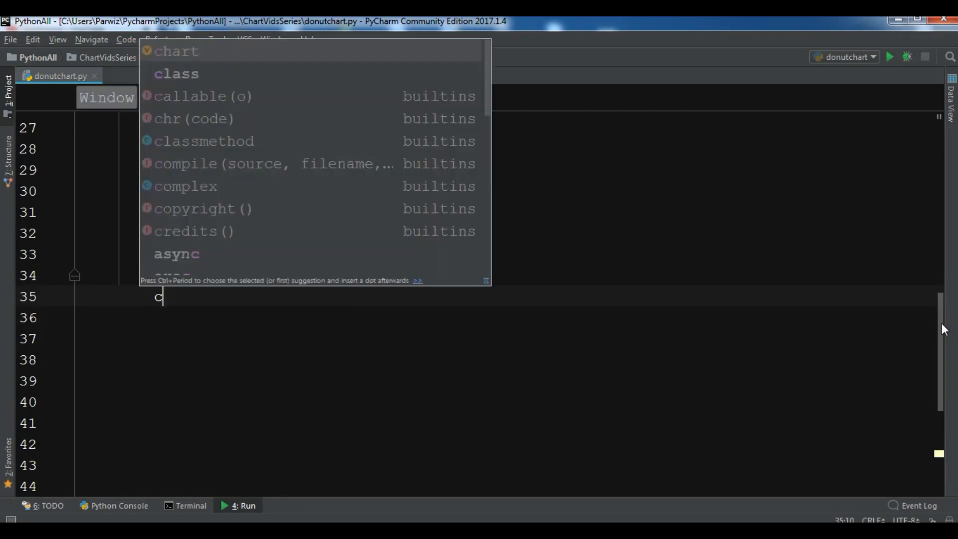
text(hart.addSeries(series)
click(543, 340)
text(chart)
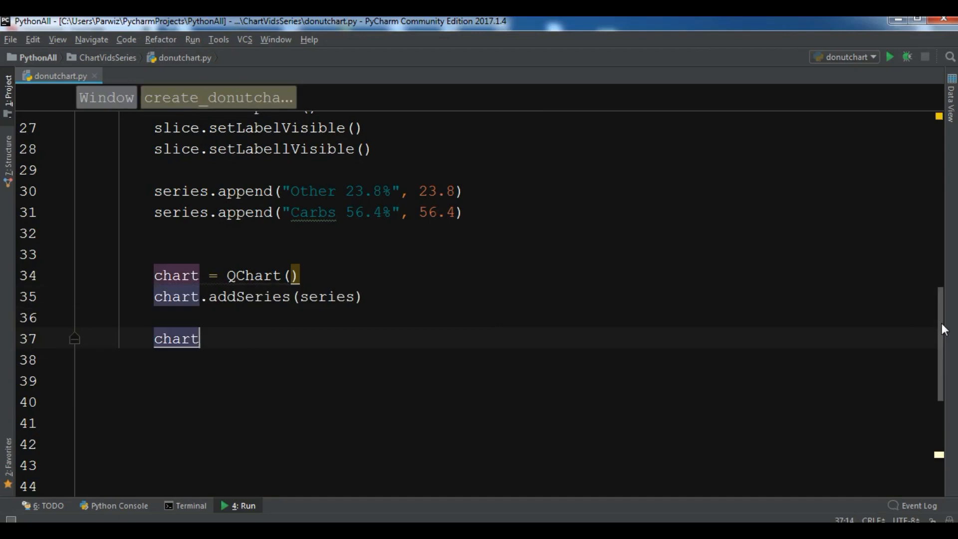
- Set chart animation options to QChart.SeriesAnimations
text(.setAnimationOptions(Q)
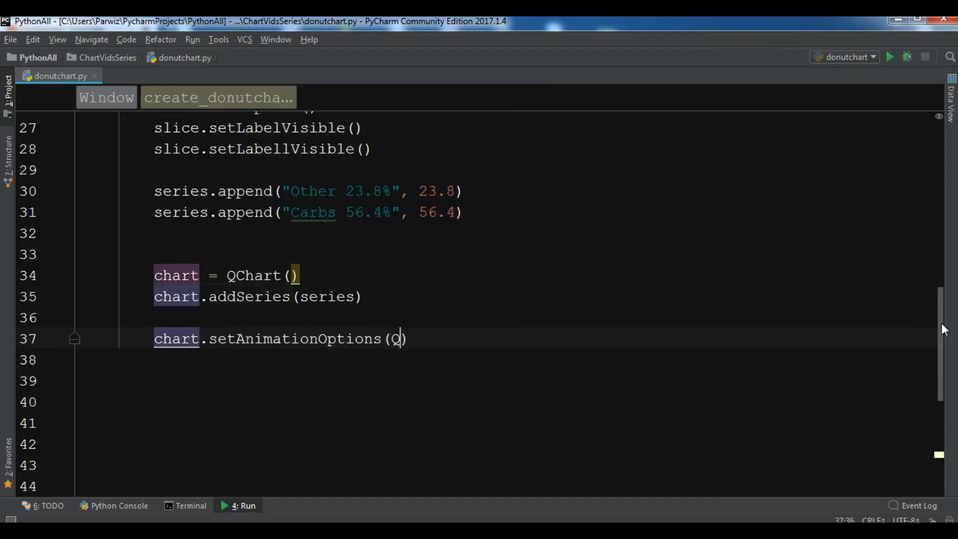
text(Chart.)
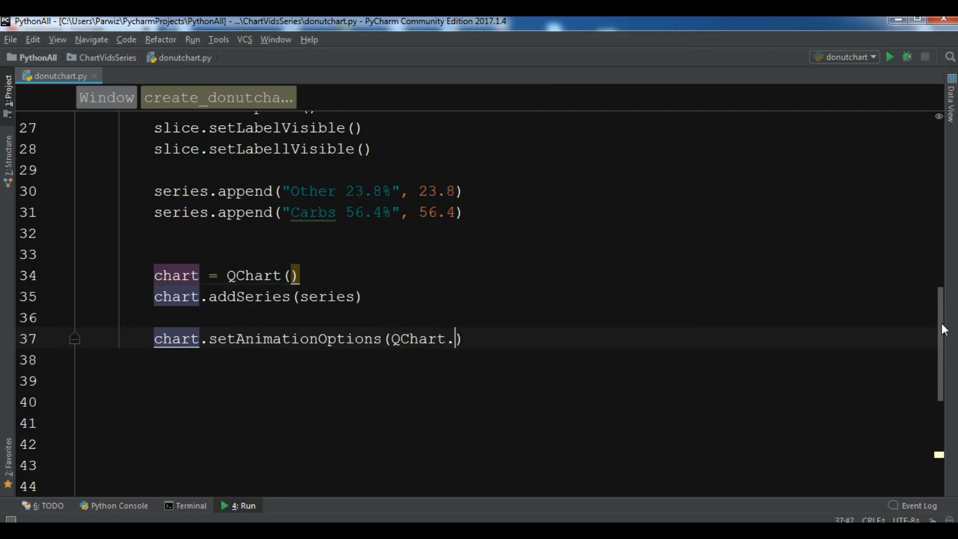
text(SeriesAnimations)
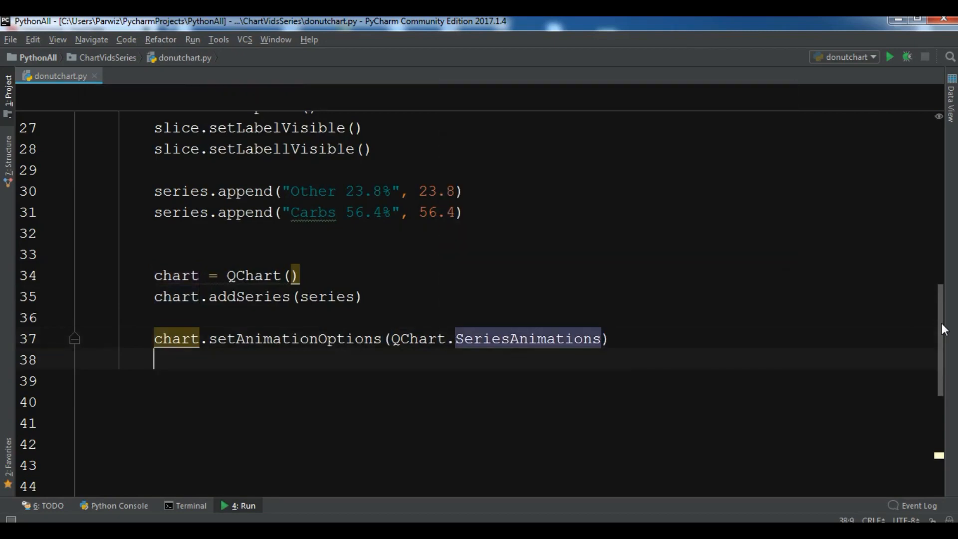
- Set the chart title to "DonutChart Example"
text(chart.setTitle("D")
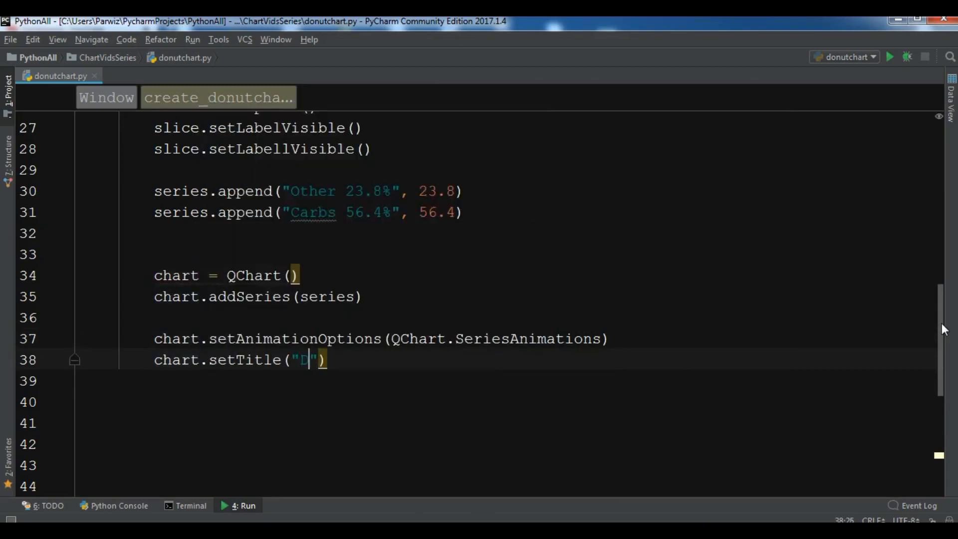
text(onut)
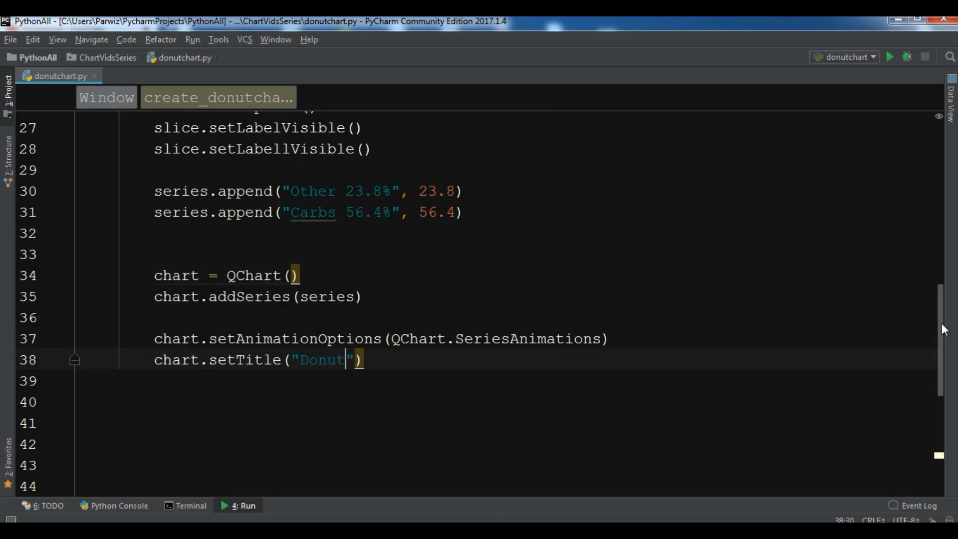
text(Chart Example)
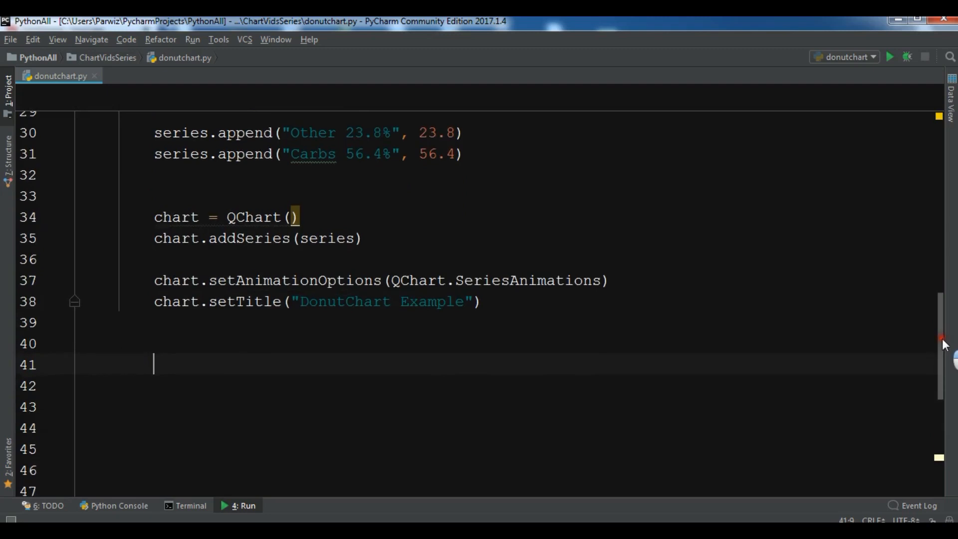
- Create chartview = QChartView(chart) wrapping the chart
text(cha)
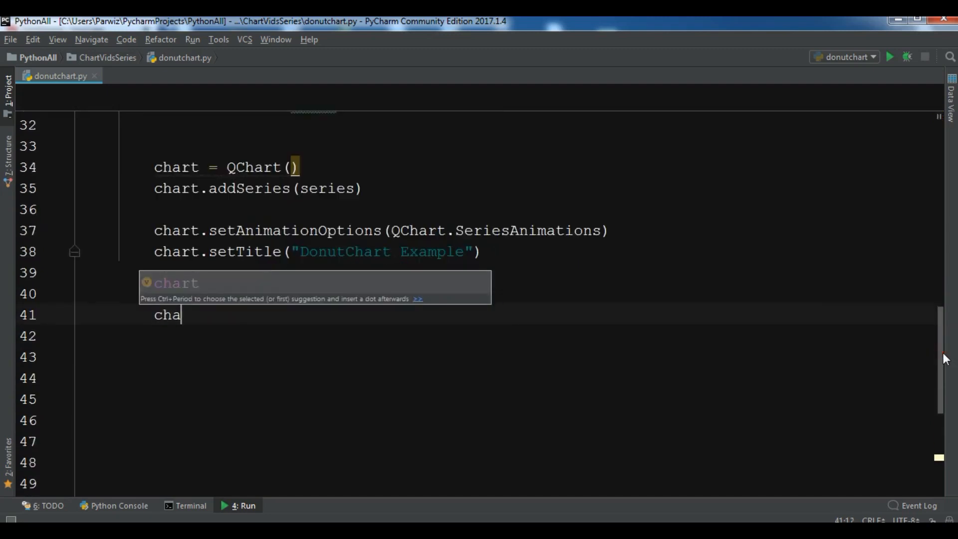
text(rtview =)
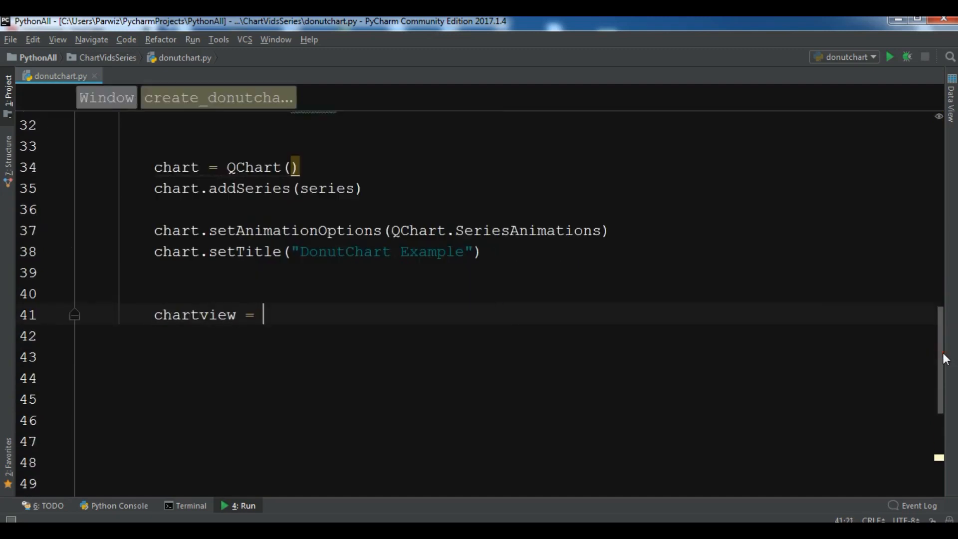
text(QChartView(chart)
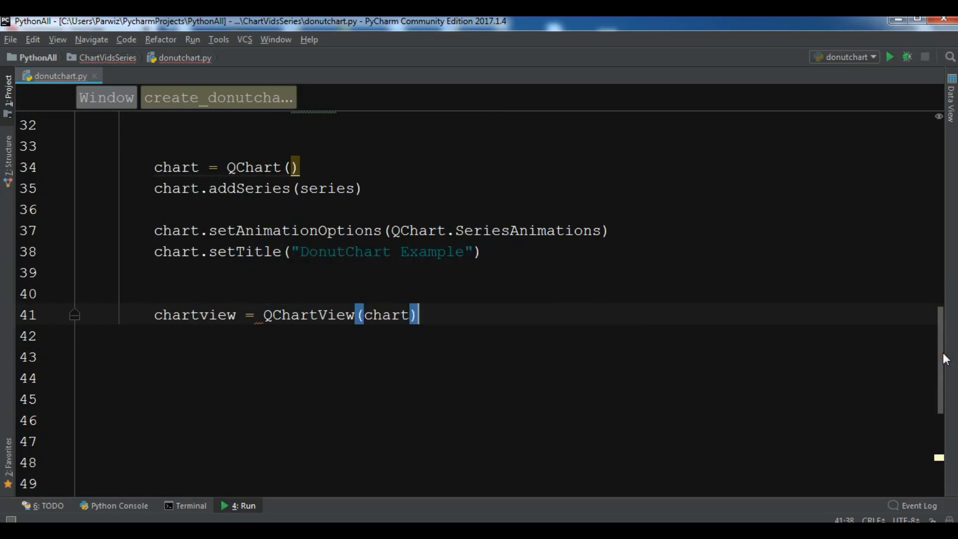
- Set the chart view's render hint to QPainter.Antialiasing, importing QPainter
text(ch)
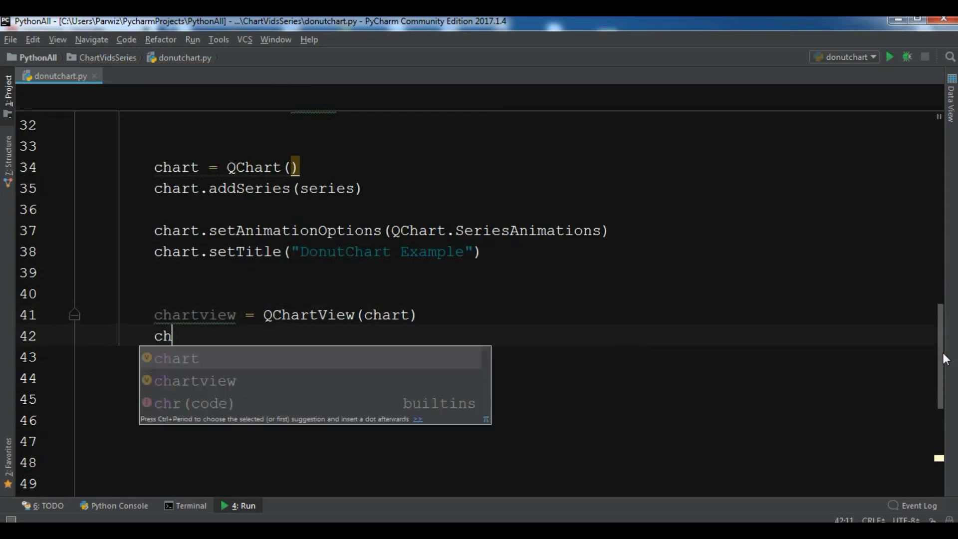
text(artview.setRenderHint ()
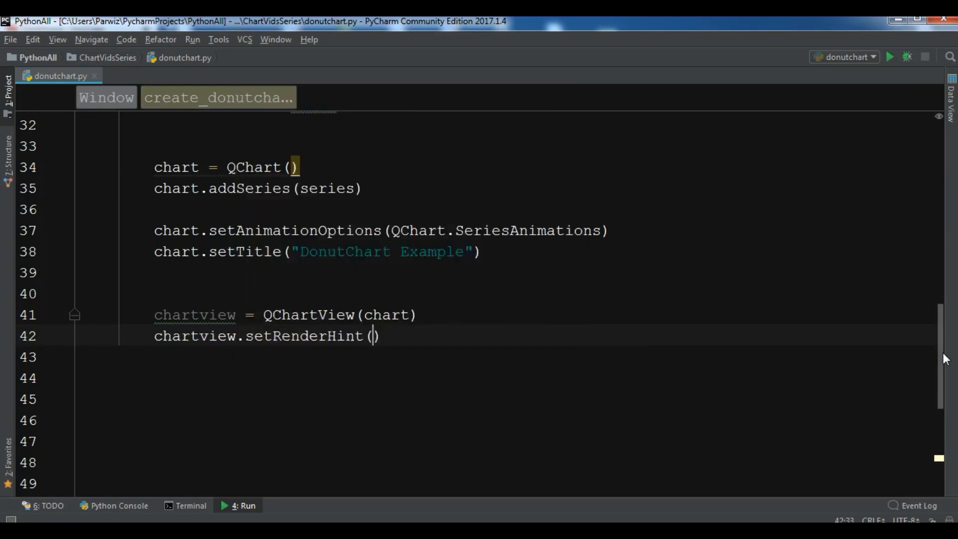
text(QPainter)
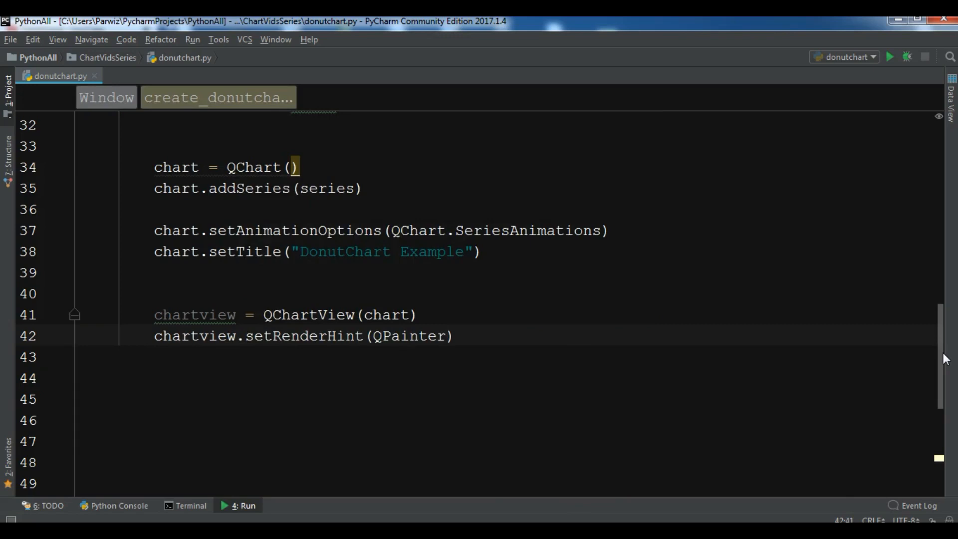
text(.)
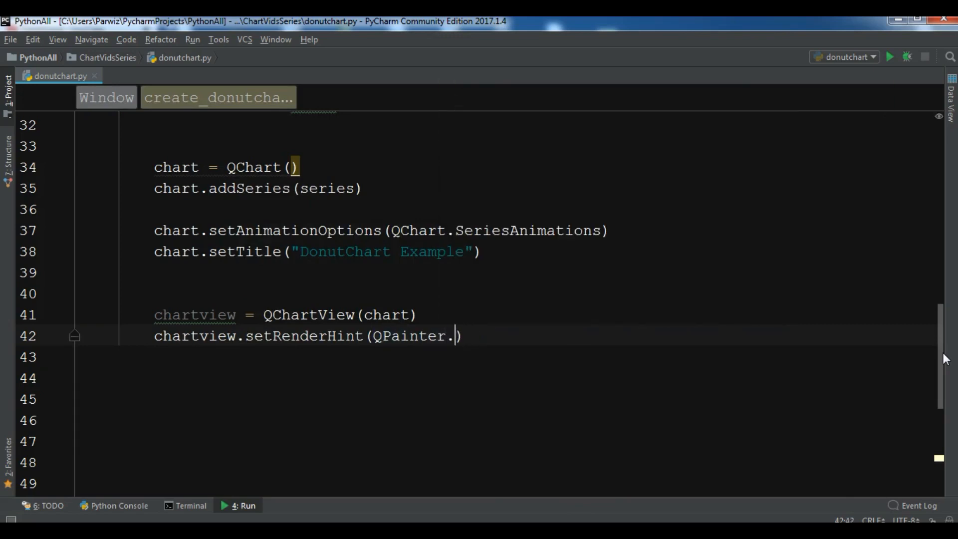
text(Antialiasing)
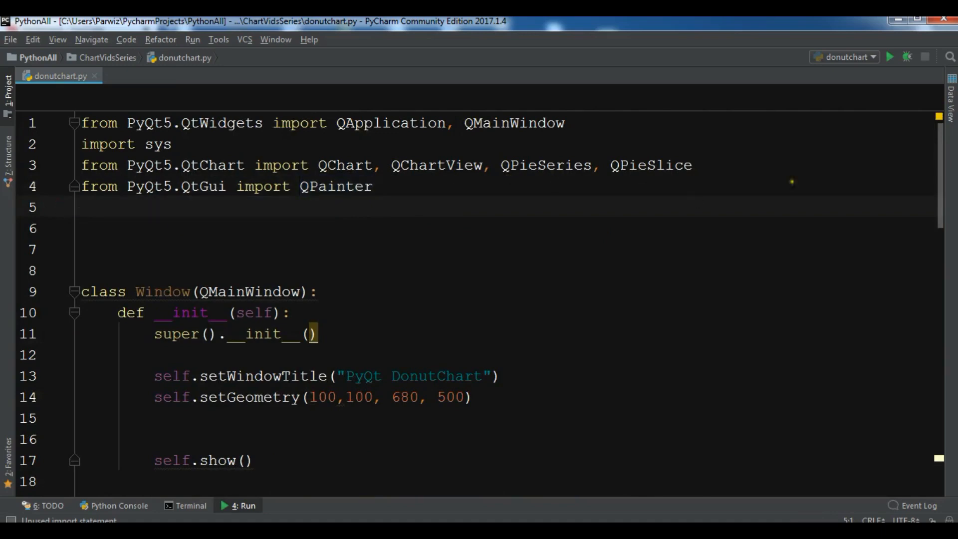
- Make chartview the main window's central widget with self.setCentralWidget(chartview)
scroll(down, 3)
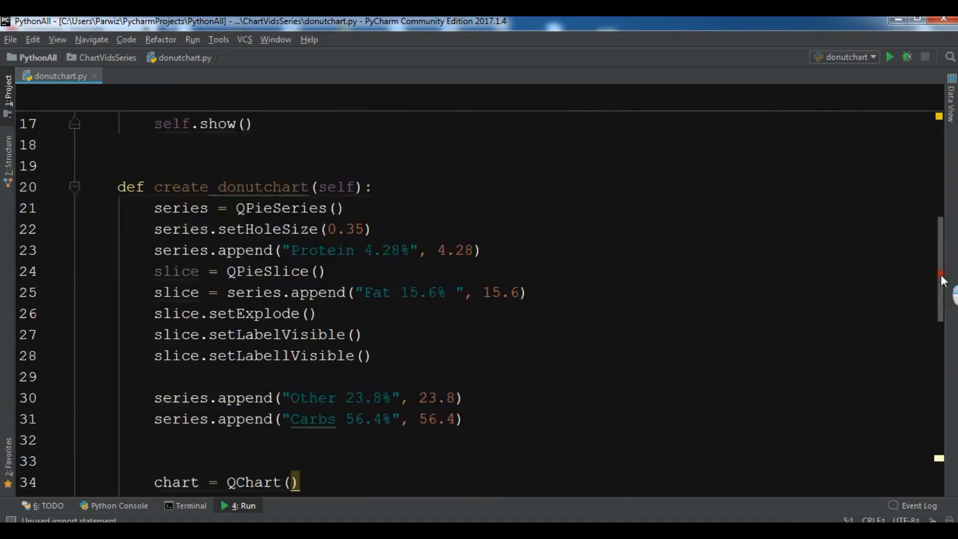
scroll(down, 3)
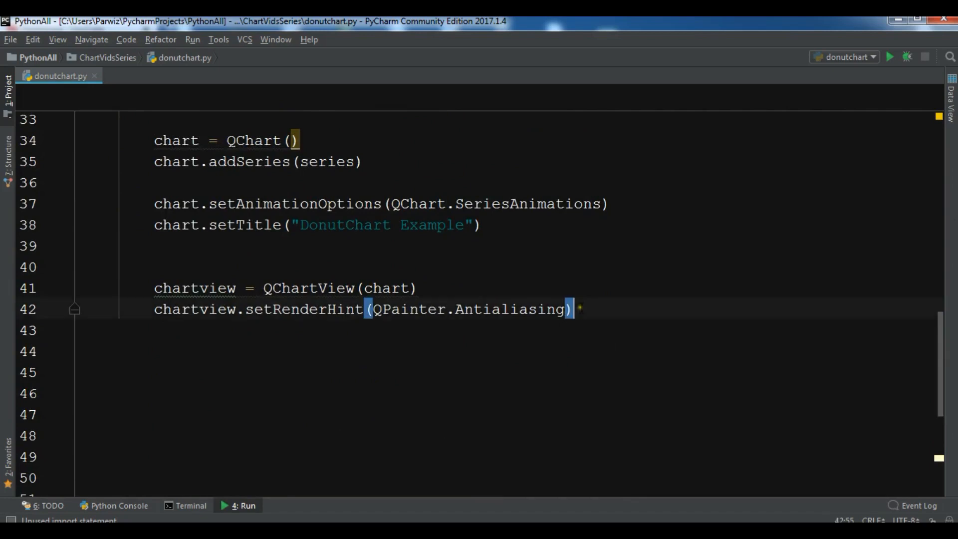
text(self.setCentralWidget()
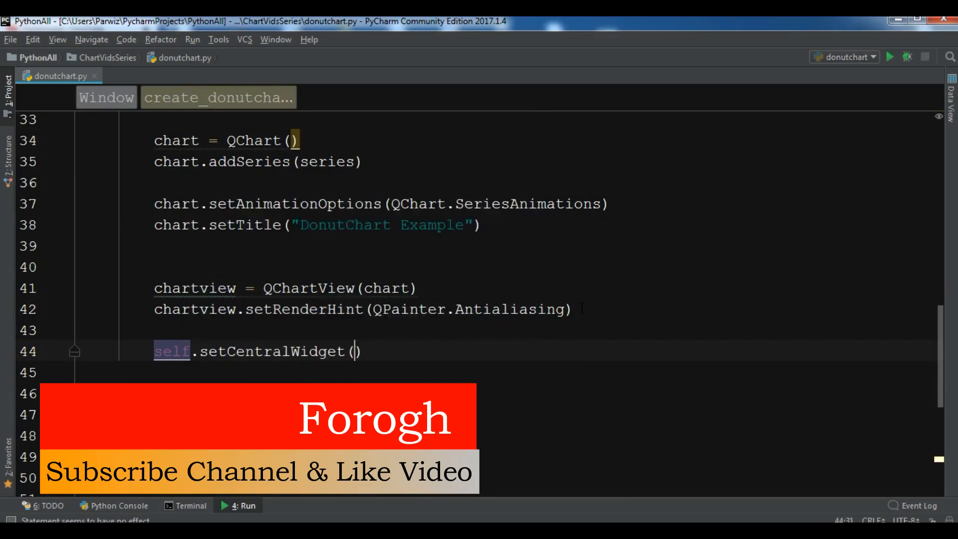
text(cha)
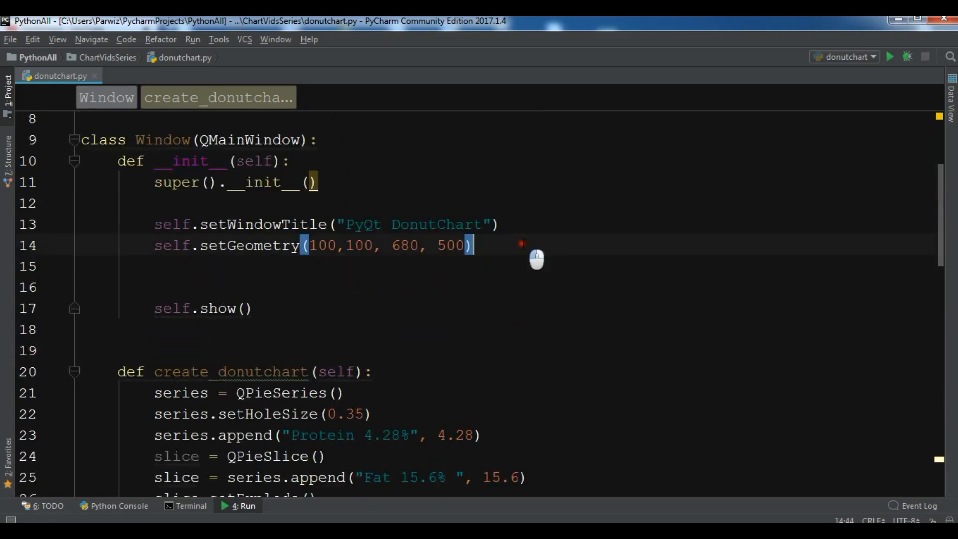
- Invoke self.create_donutchart() in __init__, fix setExploded, drop the setLabellVisible line, and run the app
text(self.create_donutchart()
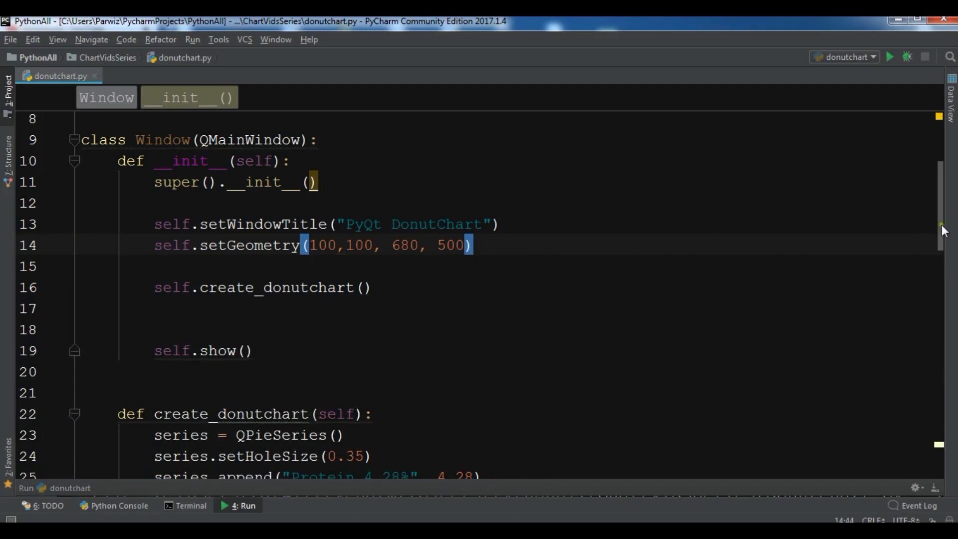
scroll(down, 3)
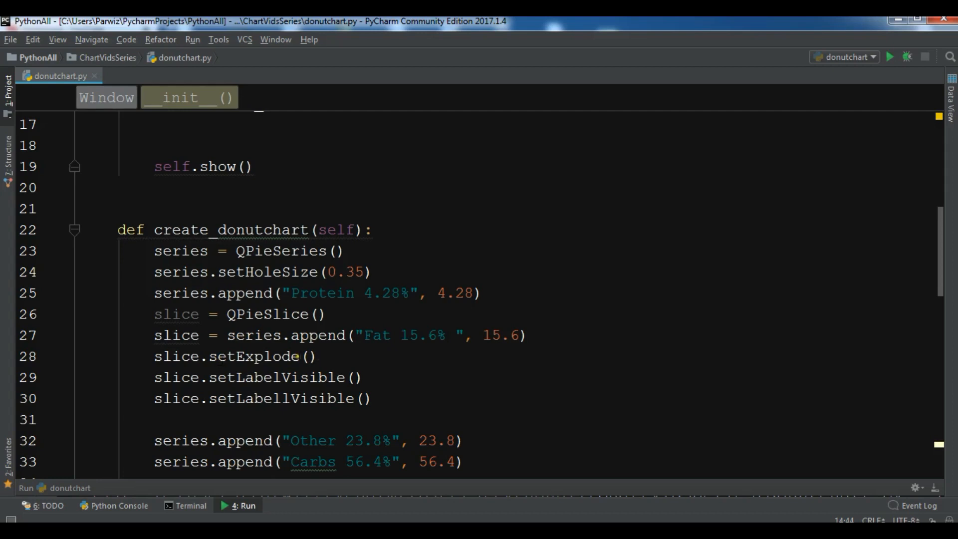
right_click(260, 356)
text(d)
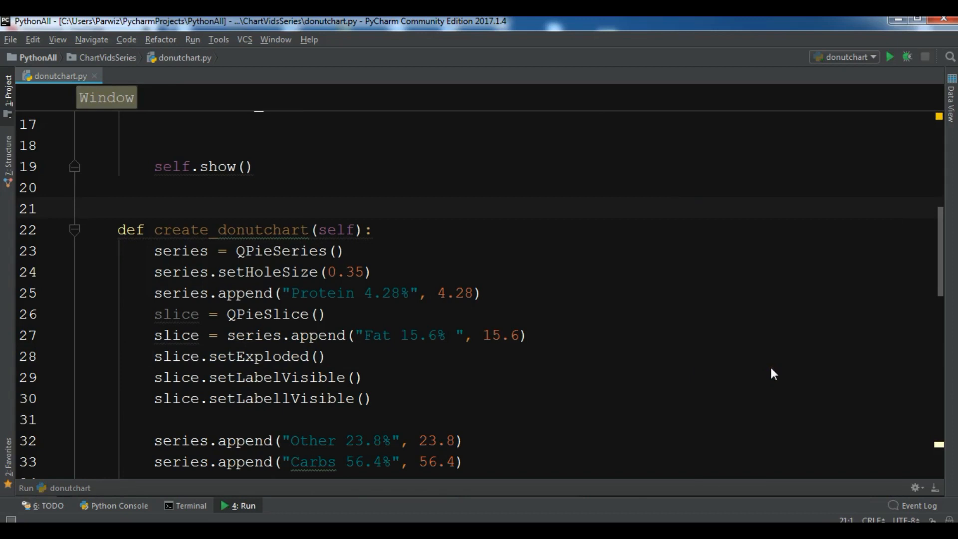
mouse_move(601, 477)
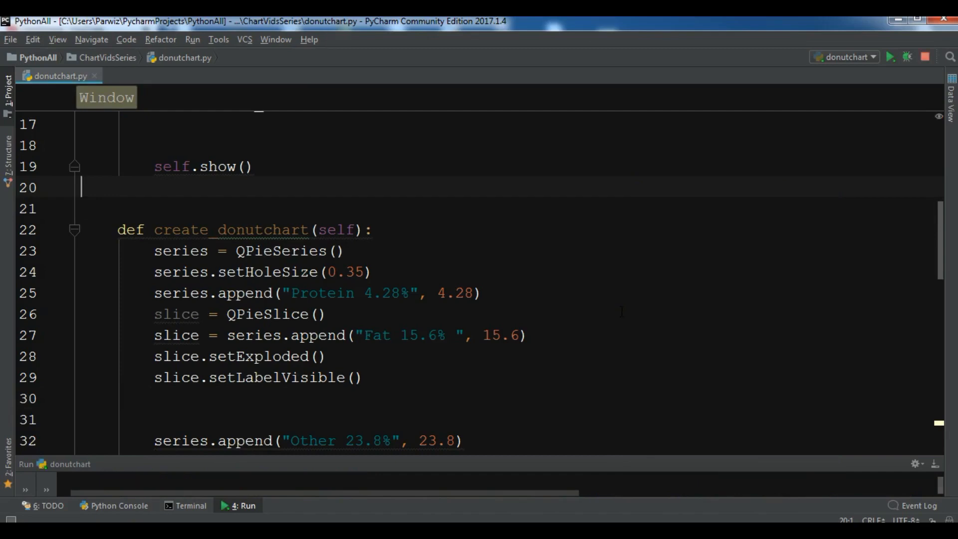
click(891, 57)
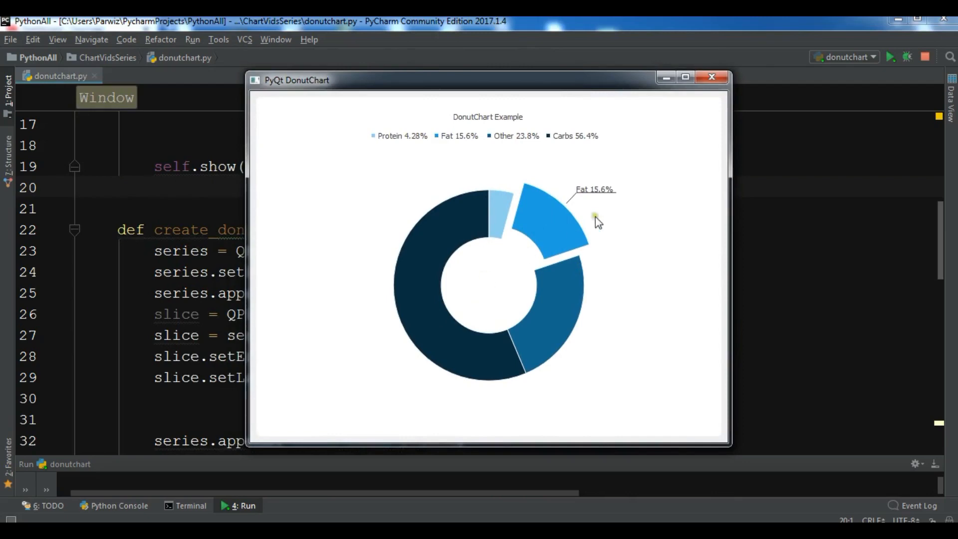
mouse_move(696, 114)
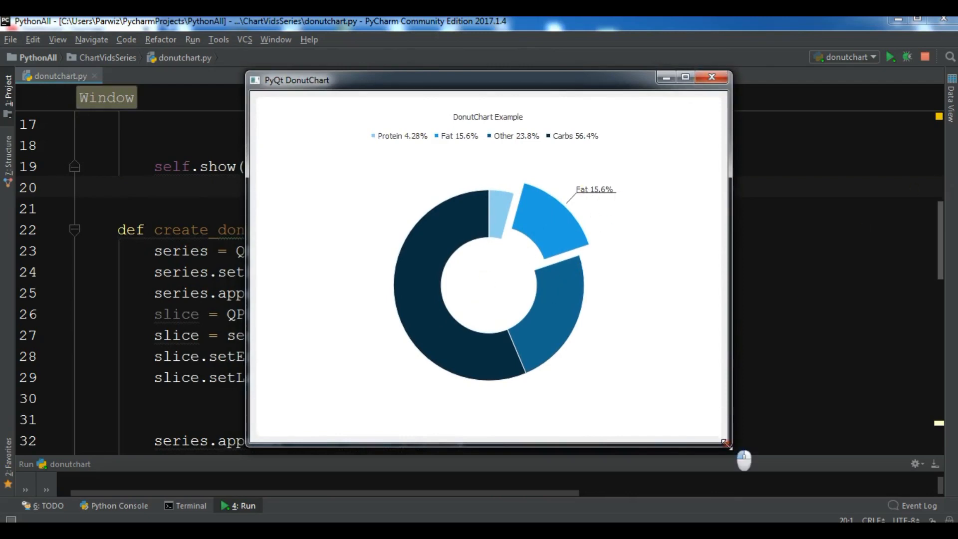
drag(725, 443, 496, 345)
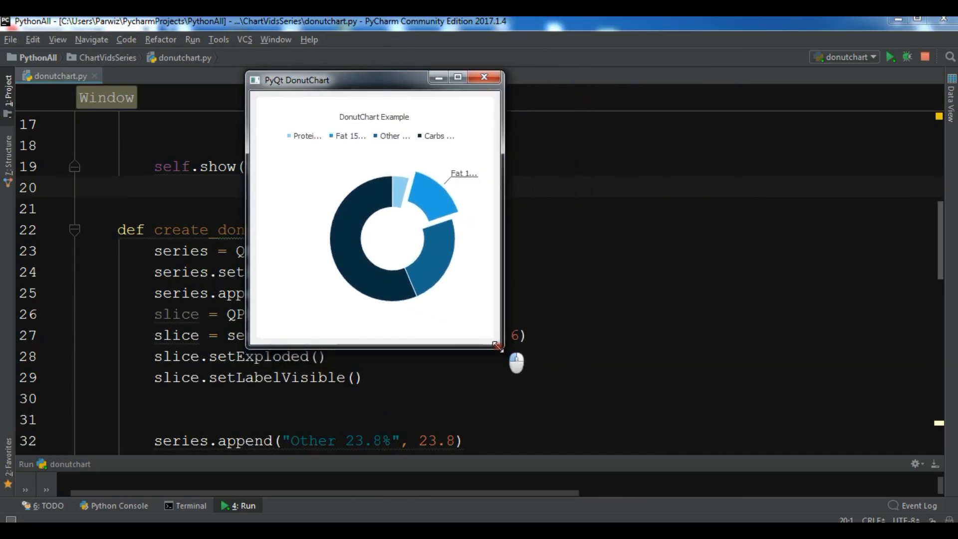
drag(498, 346, 398, 239)
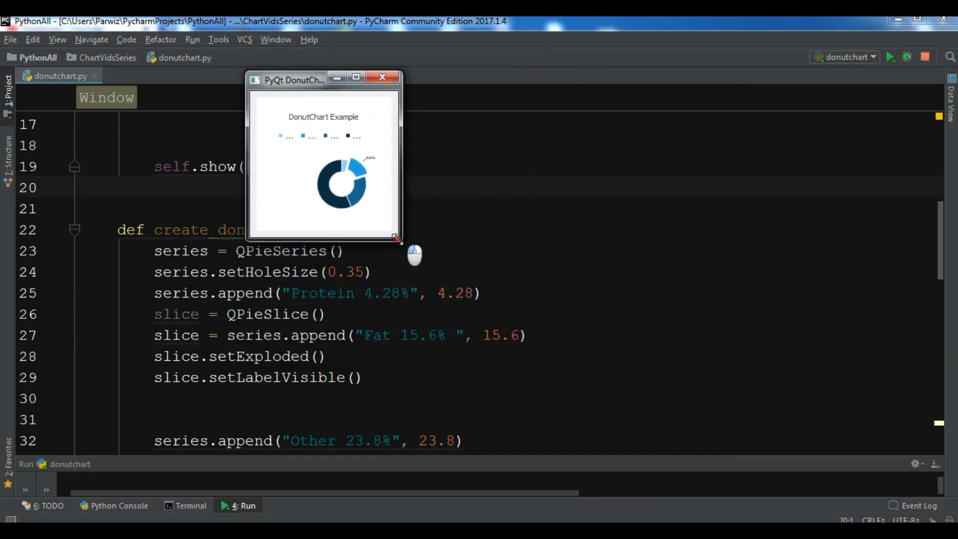
drag(398, 239, 627, 330)
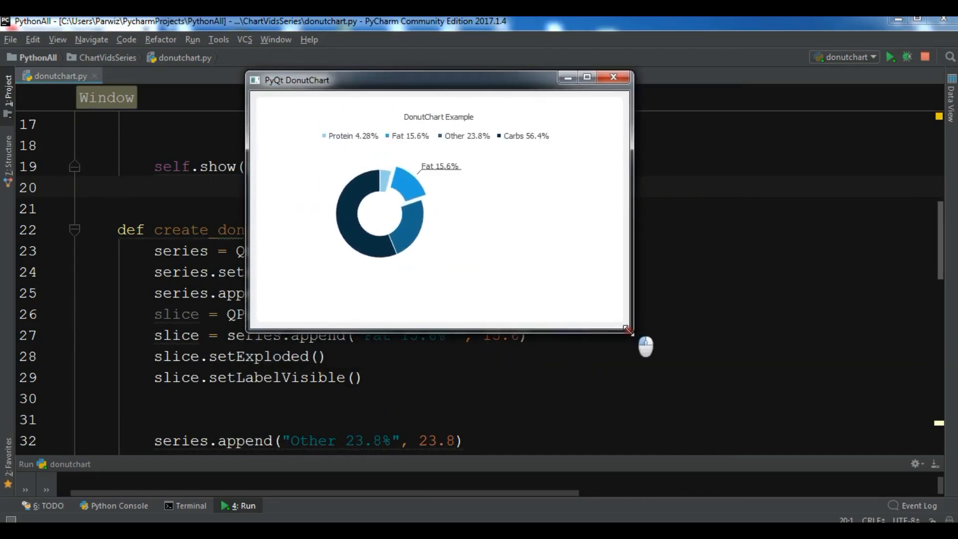
click(614, 77)
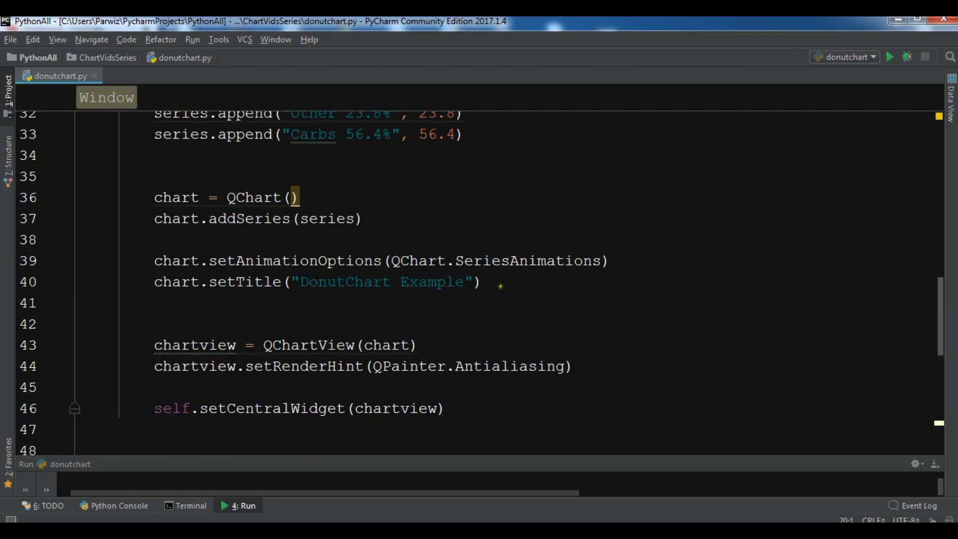
- Add chart.setTheme(QChart.ChartThemeBlueCerulean) after setTitle and rerun the donut chart
text(cha)
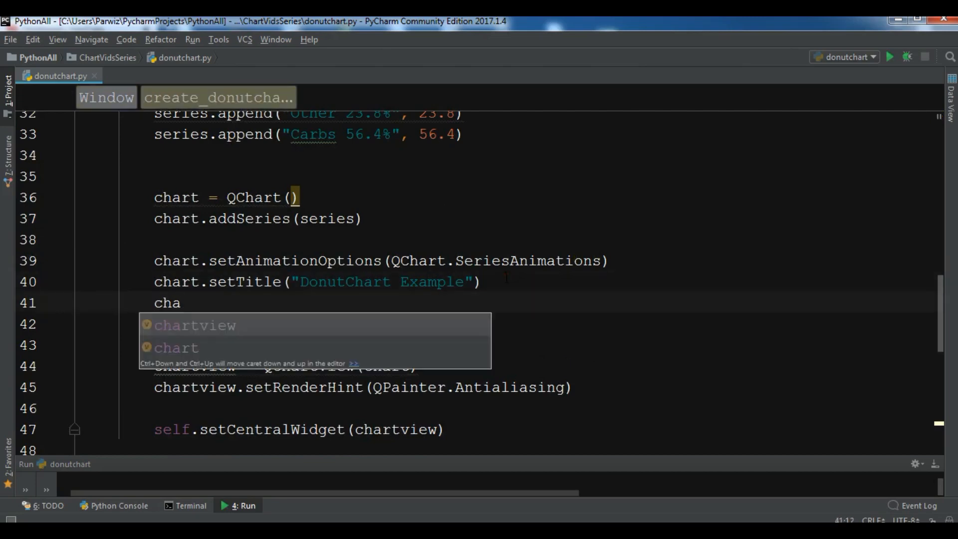
text(set)
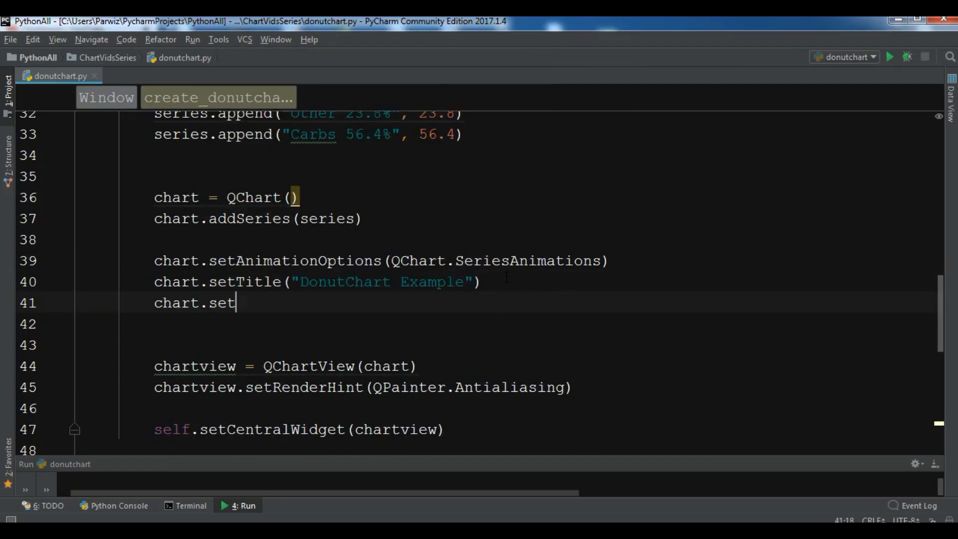
text(Th)
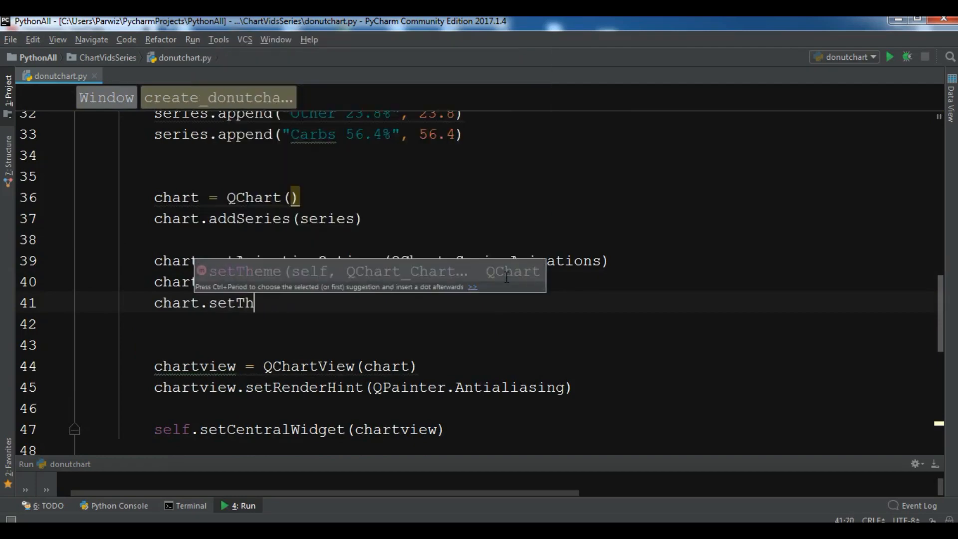
text(eme(QChart)
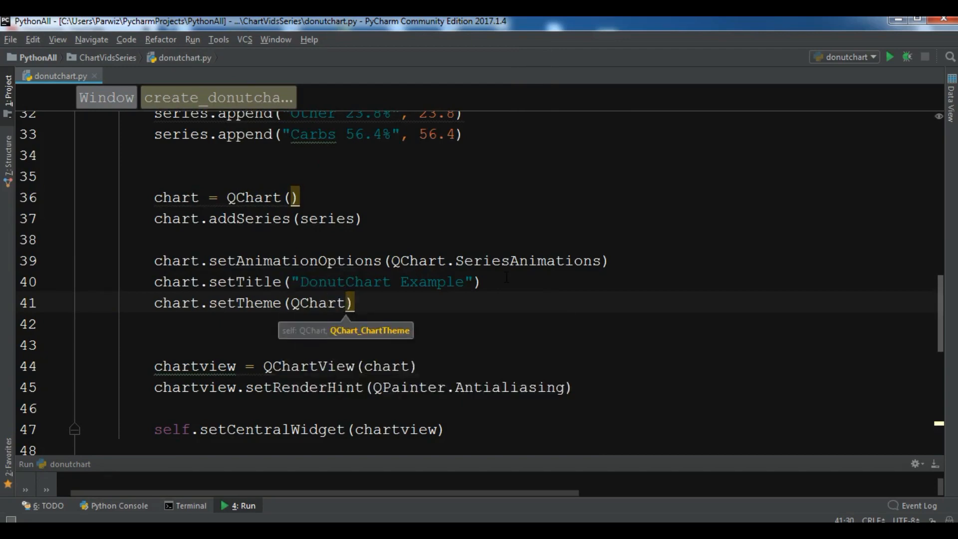
text(.ChartThemeBlueCerulean)
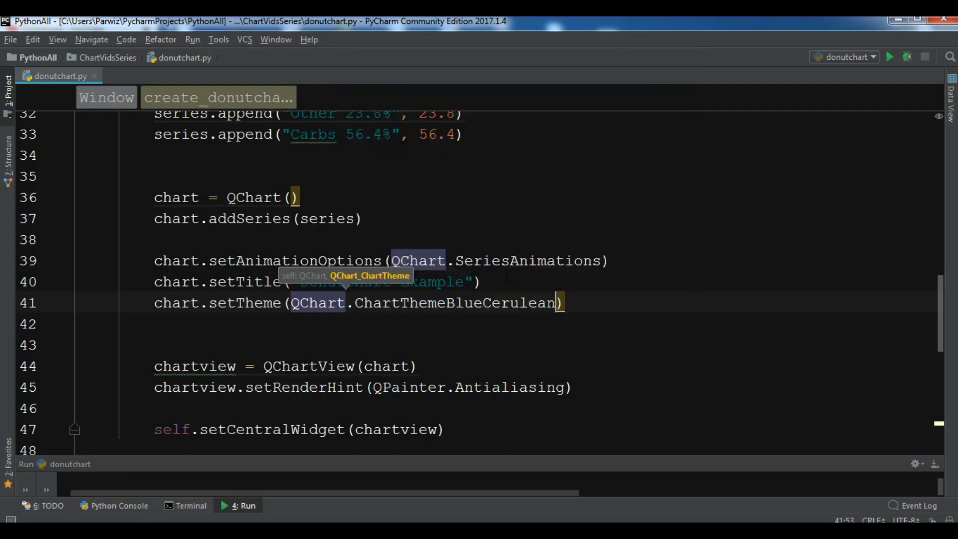
right_click(456, 302)
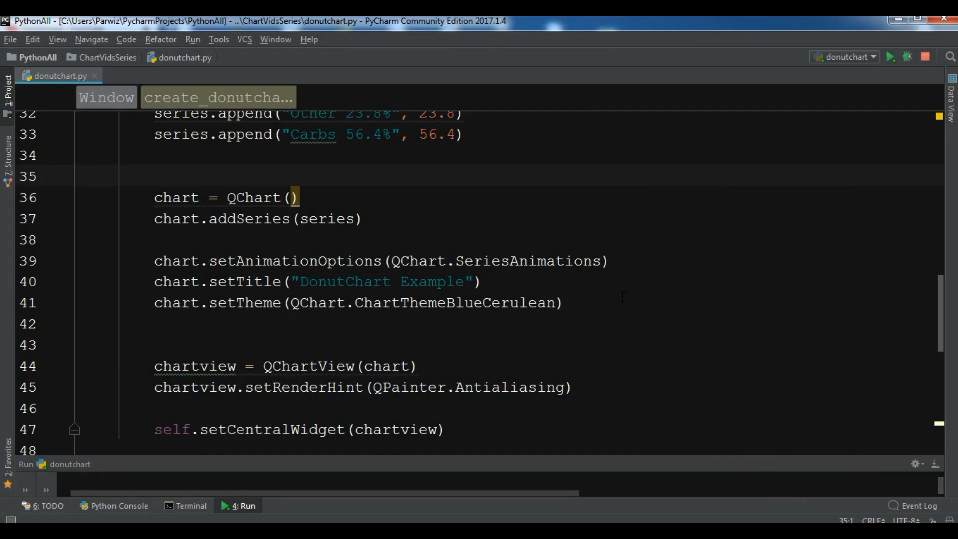
click(889, 57)
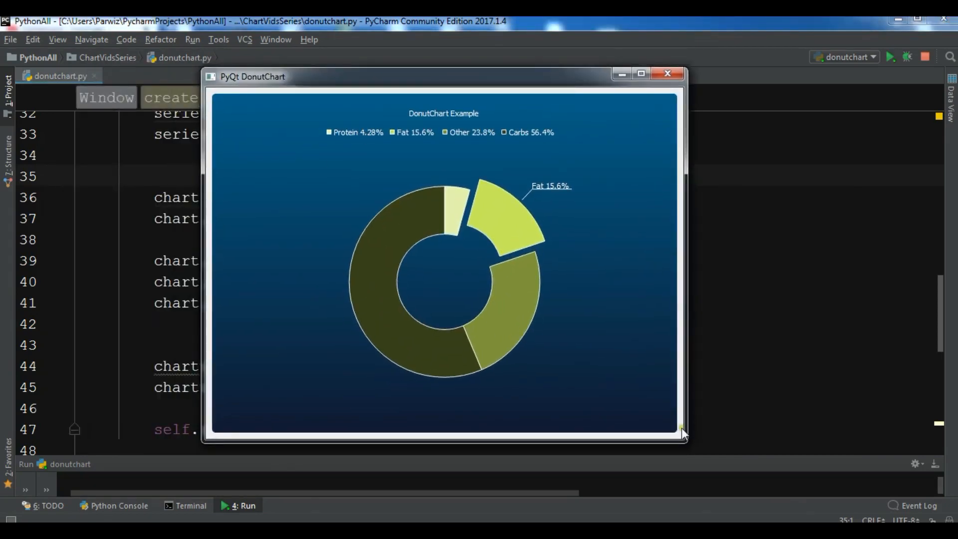
- Resize the DonutChart window narrower then larger to watch the themed chart rescale
drag(682, 434, 708, 420)
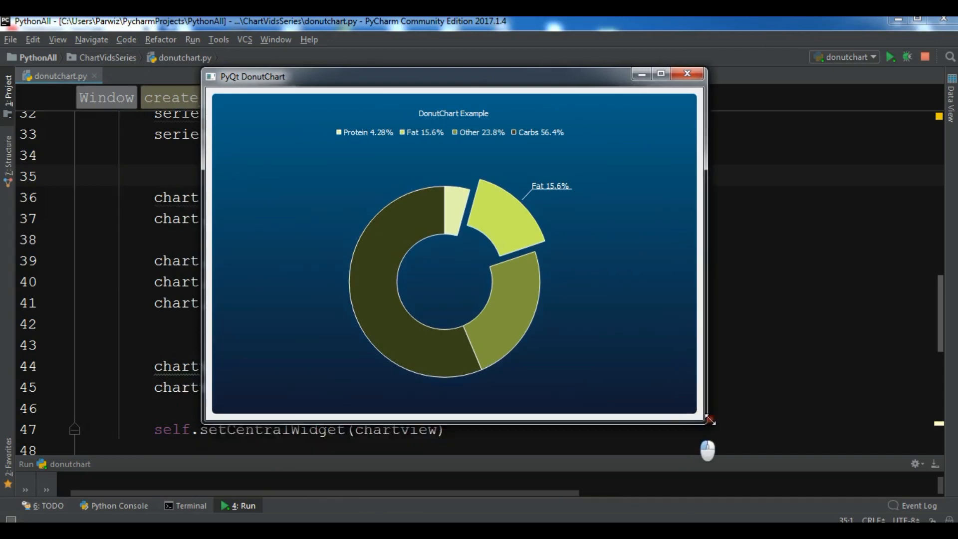
drag(709, 421, 642, 390)
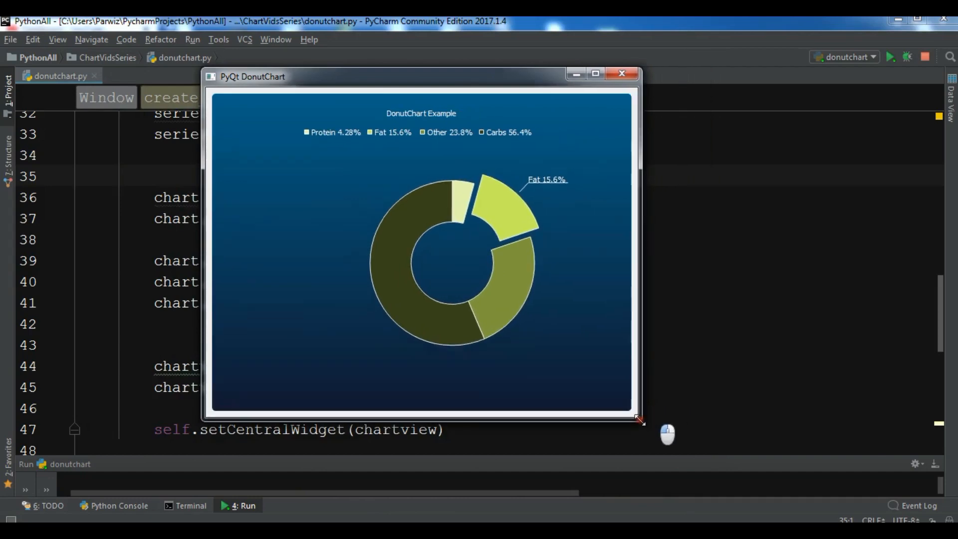
drag(641, 421, 728, 449)
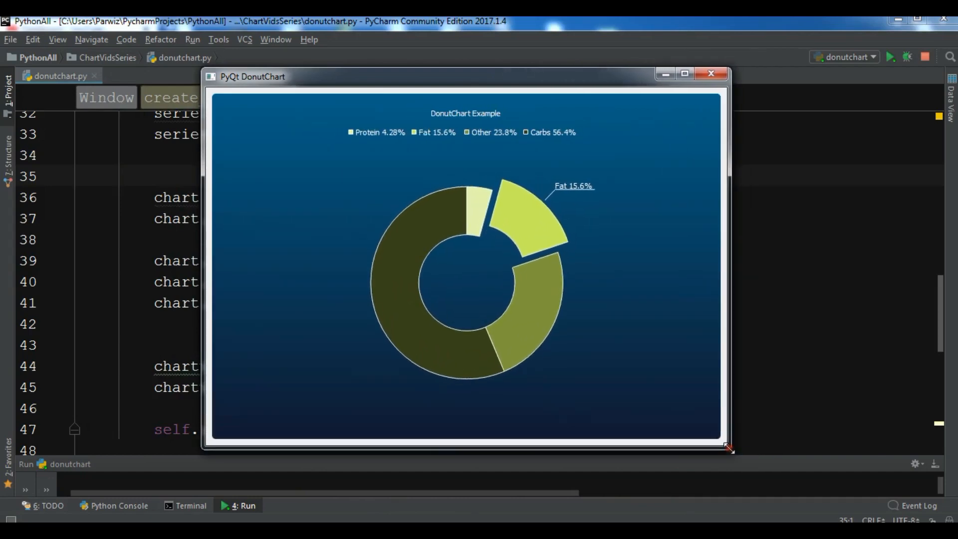